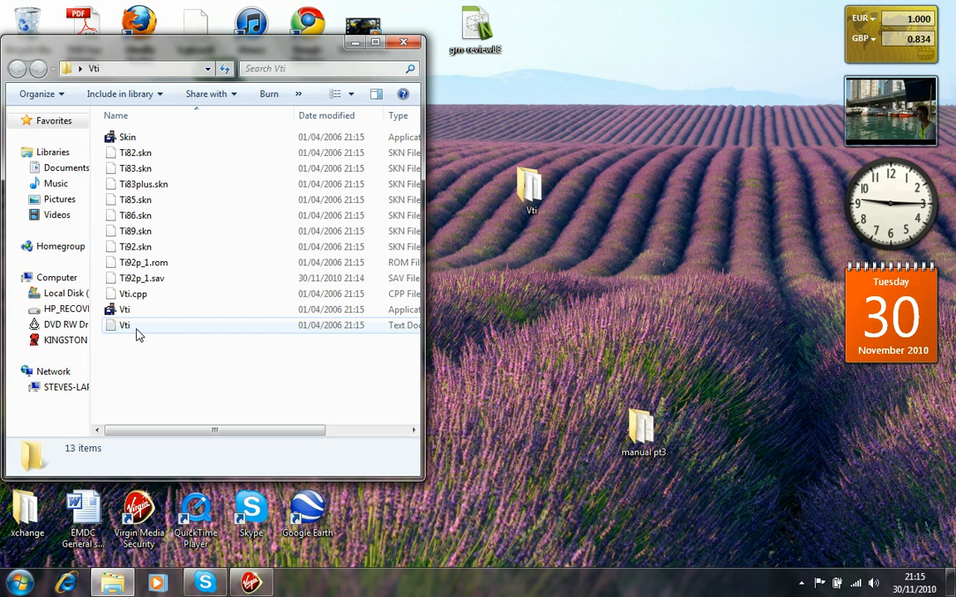
Launch Vti.exe to start the TI-92+ emulator showing the bend-segment program.
{"action": "left_click", "coordinate": [124, 310]}
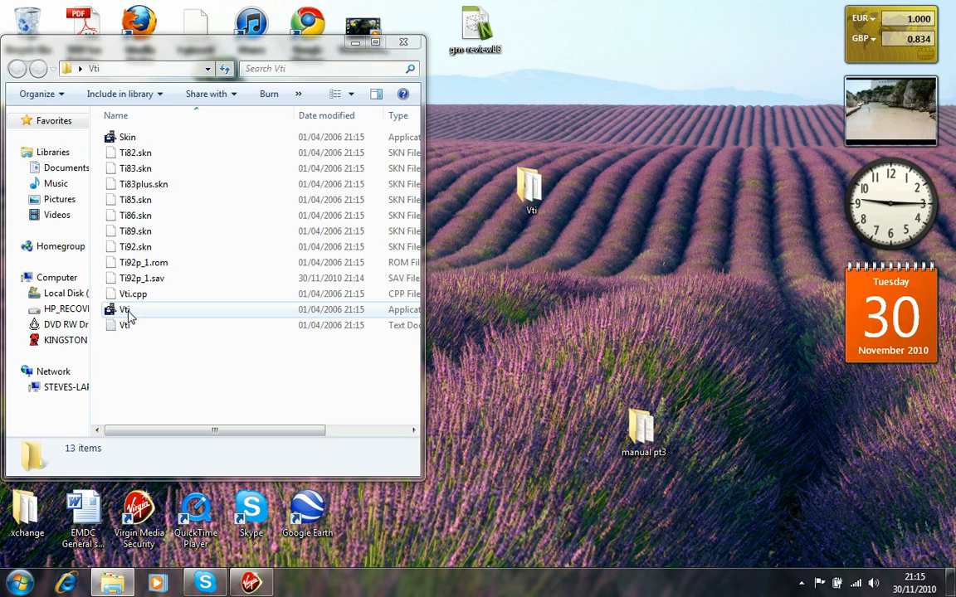
{"action": "double_click", "coordinate": [124, 310]}
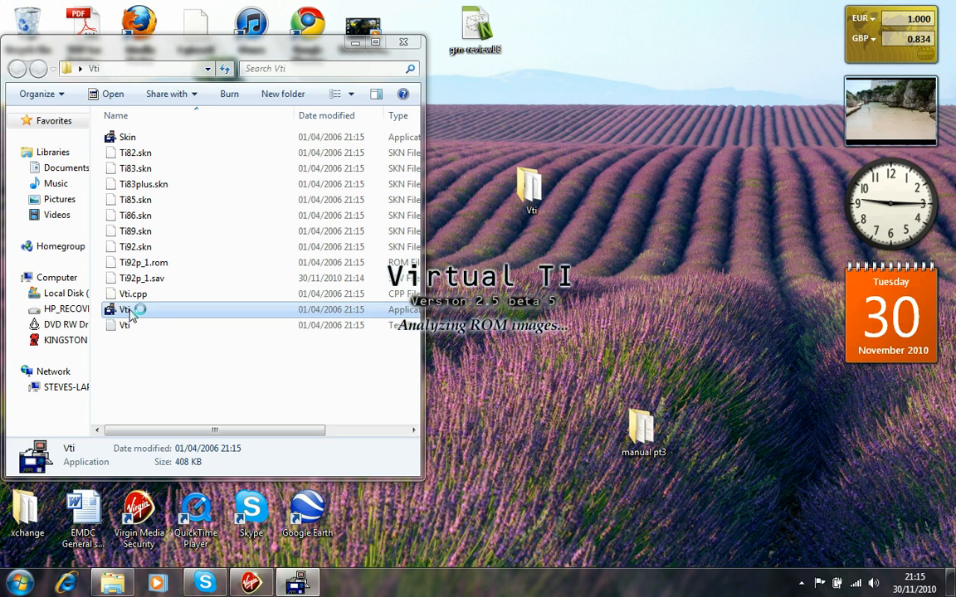
{"action": "double_click", "coordinate": [125, 309]}
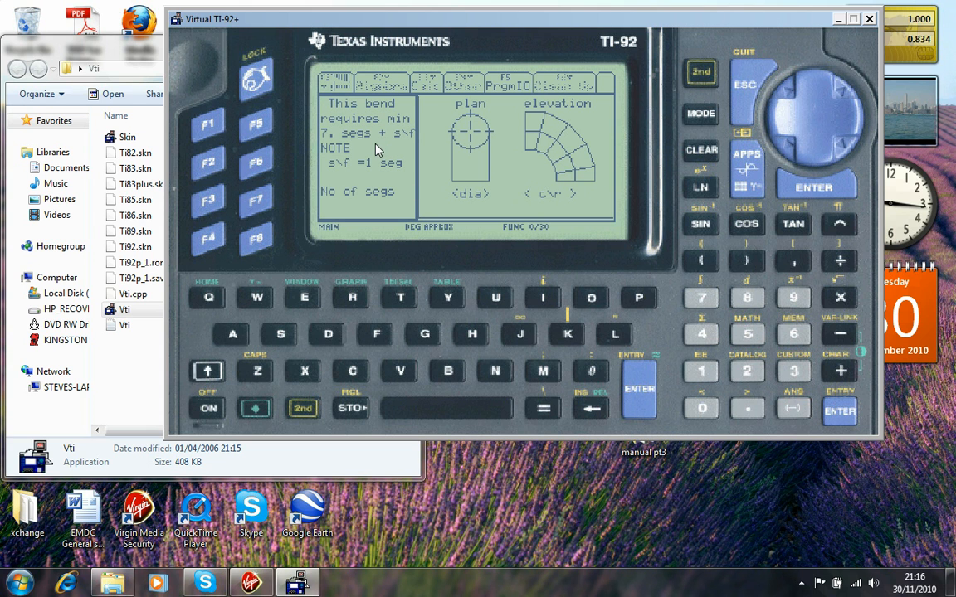
{"action": "mouse_move", "coordinate": [382, 175]}
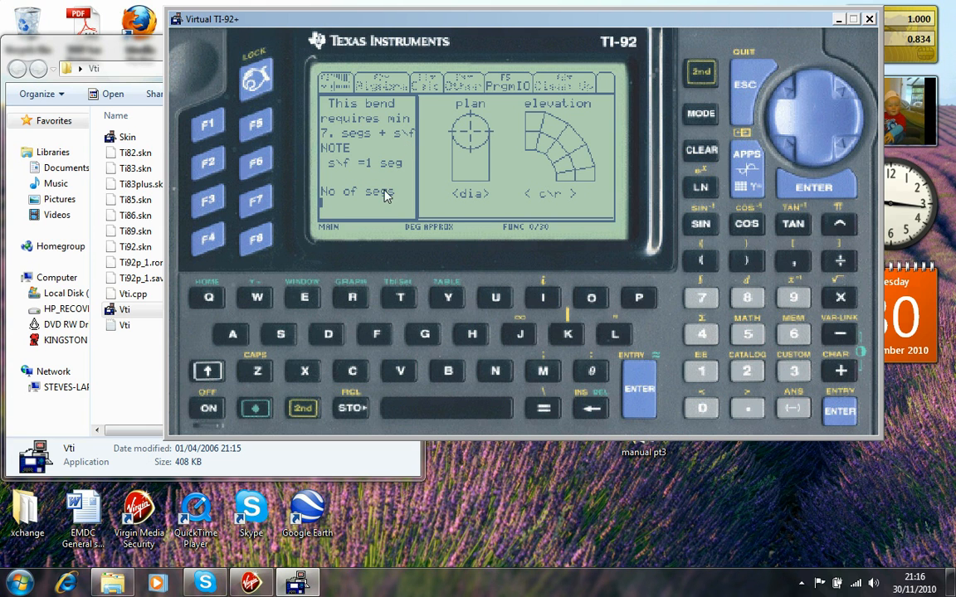
{"action": "mouse_move", "coordinate": [497, 163]}
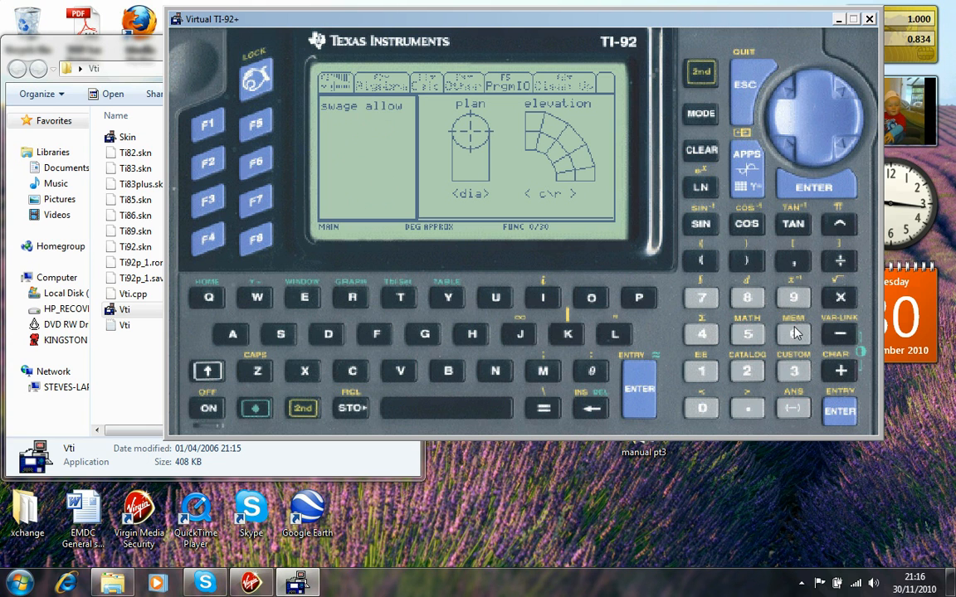
Enter the swage allowance digit and confirm a lap of 20 each side.
{"action": "left_click", "coordinate": [792, 334]}
{"action": "type", "text": "20"}
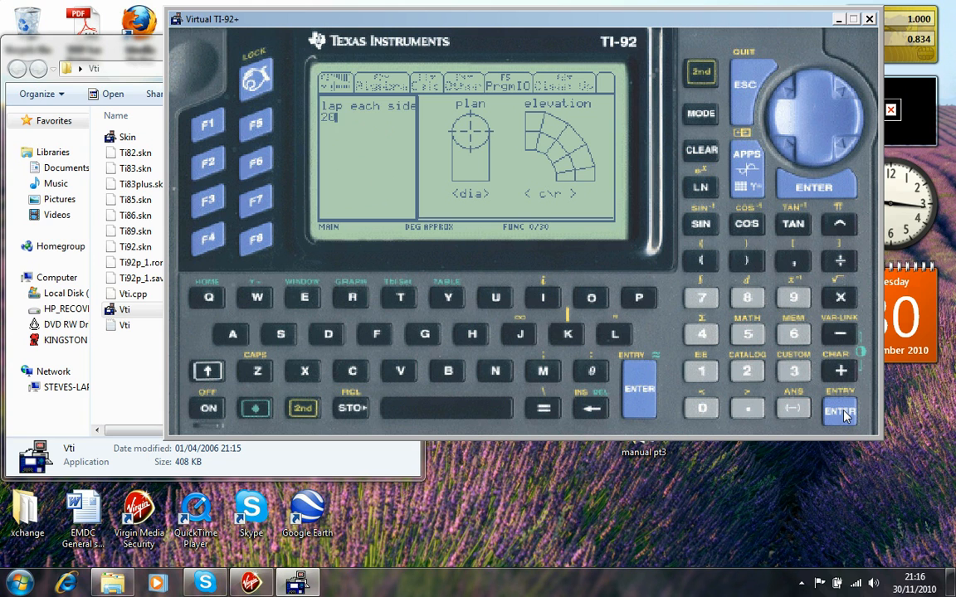
{"action": "left_click", "coordinate": [839, 410]}
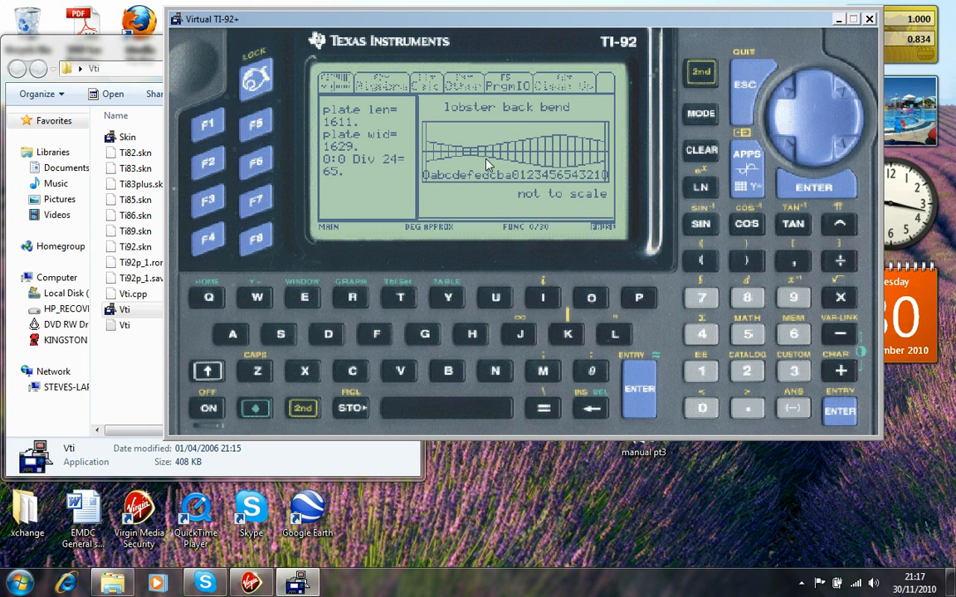
{"action": "mouse_move", "coordinate": [462, 180]}
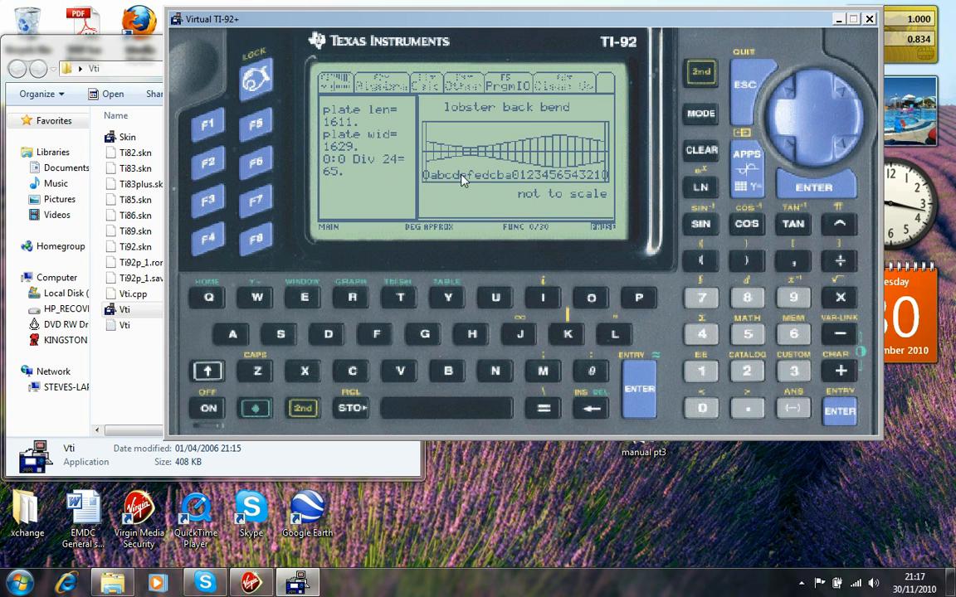
{"action": "mouse_move", "coordinate": [370, 129]}
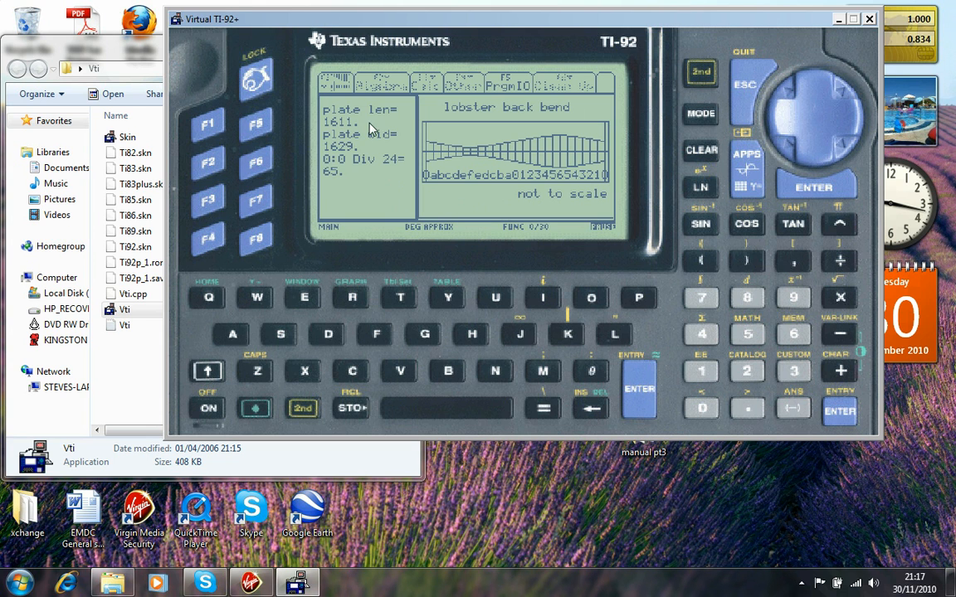
{"action": "mouse_move", "coordinate": [348, 133]}
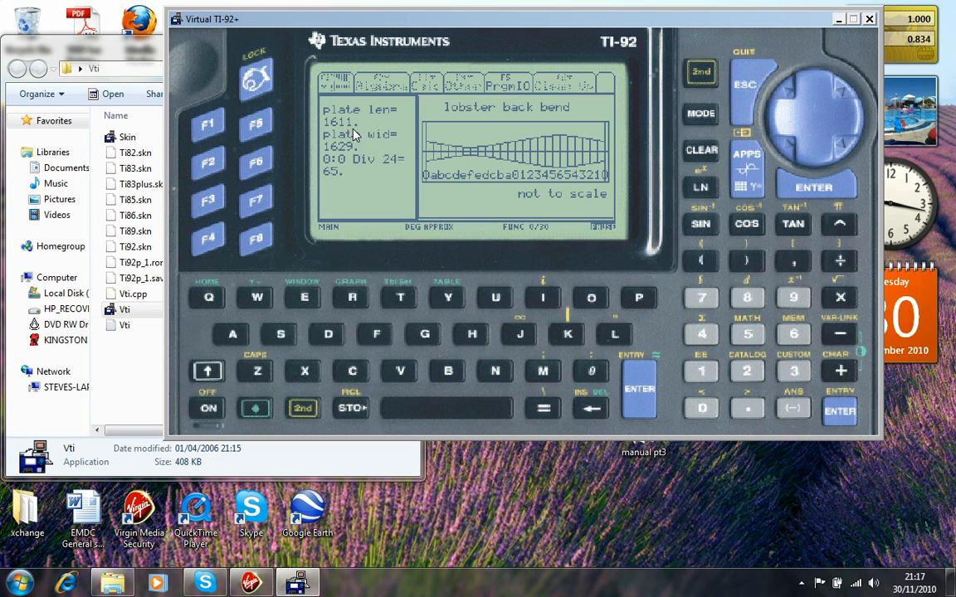
{"action": "mouse_move", "coordinate": [391, 143]}
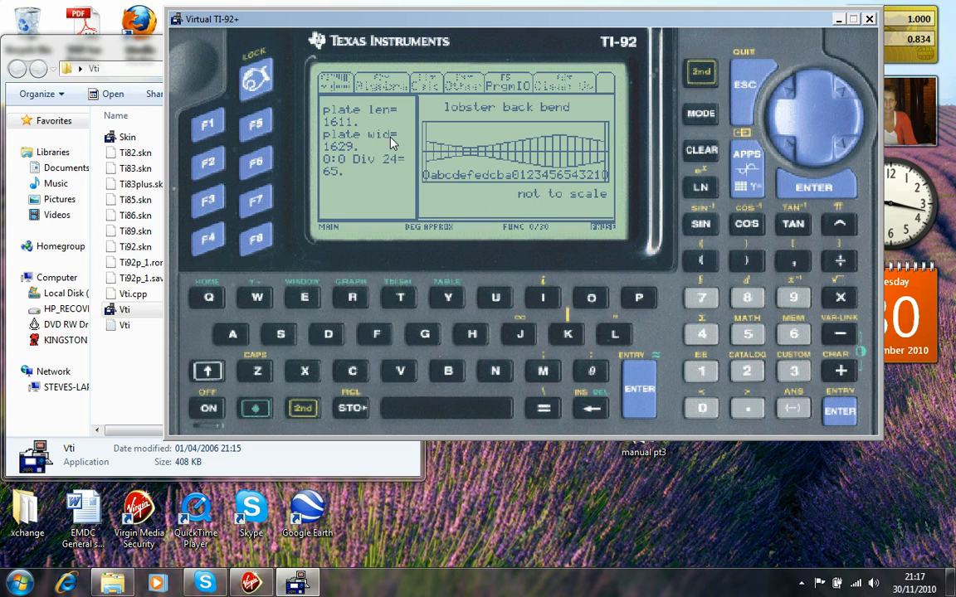
{"action": "mouse_move", "coordinate": [362, 156]}
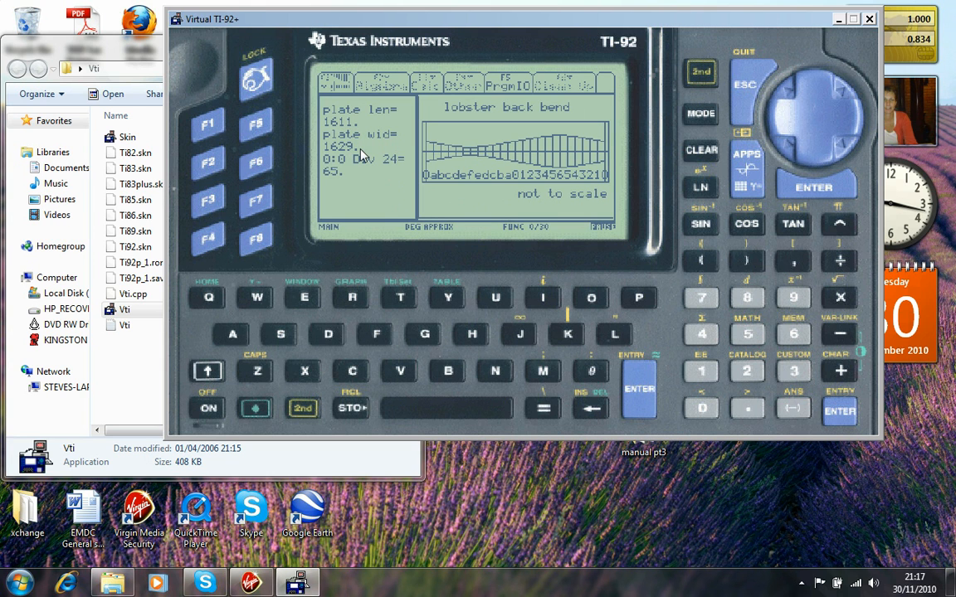
{"action": "mouse_move", "coordinate": [347, 173]}
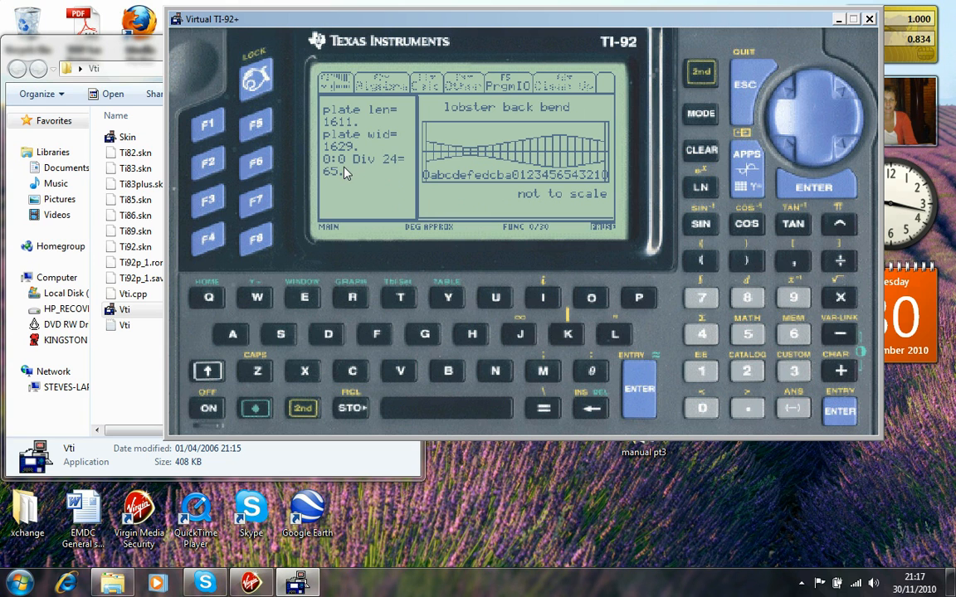
{"action": "mouse_move", "coordinate": [398, 171]}
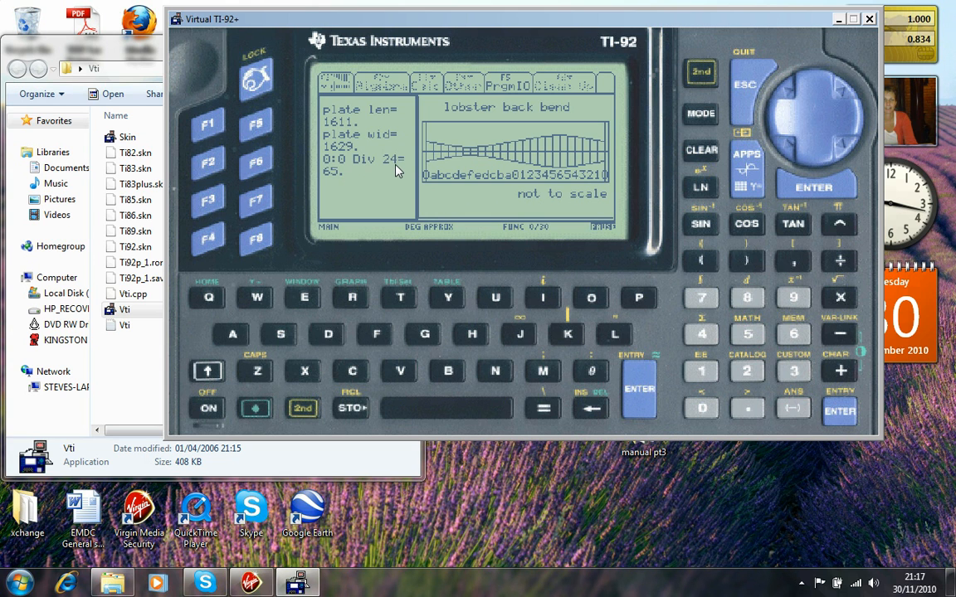
{"action": "mouse_move", "coordinate": [423, 184]}
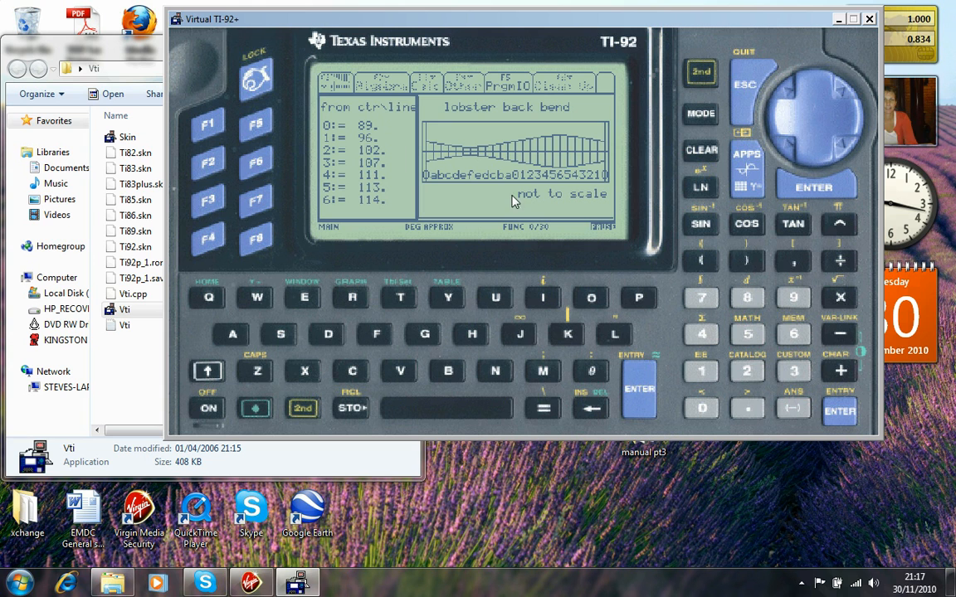
{"action": "mouse_move", "coordinate": [432, 160]}
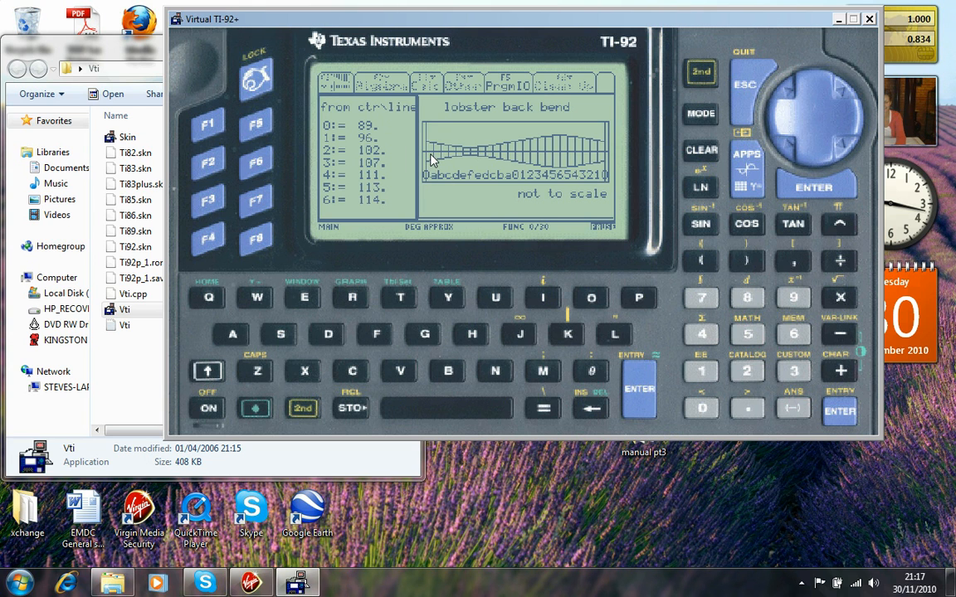
{"action": "mouse_move", "coordinate": [350, 139]}
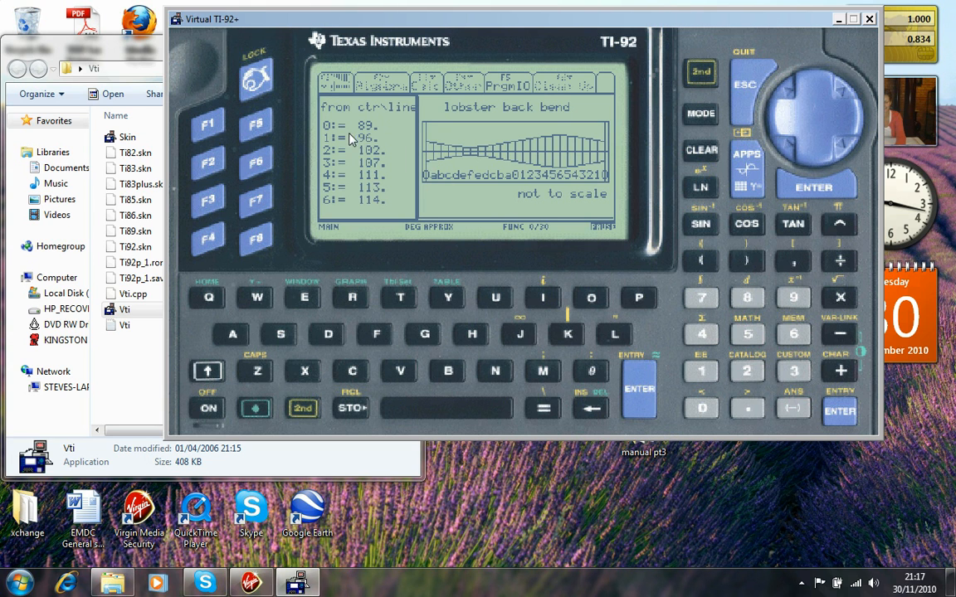
{"action": "mouse_move", "coordinate": [428, 157]}
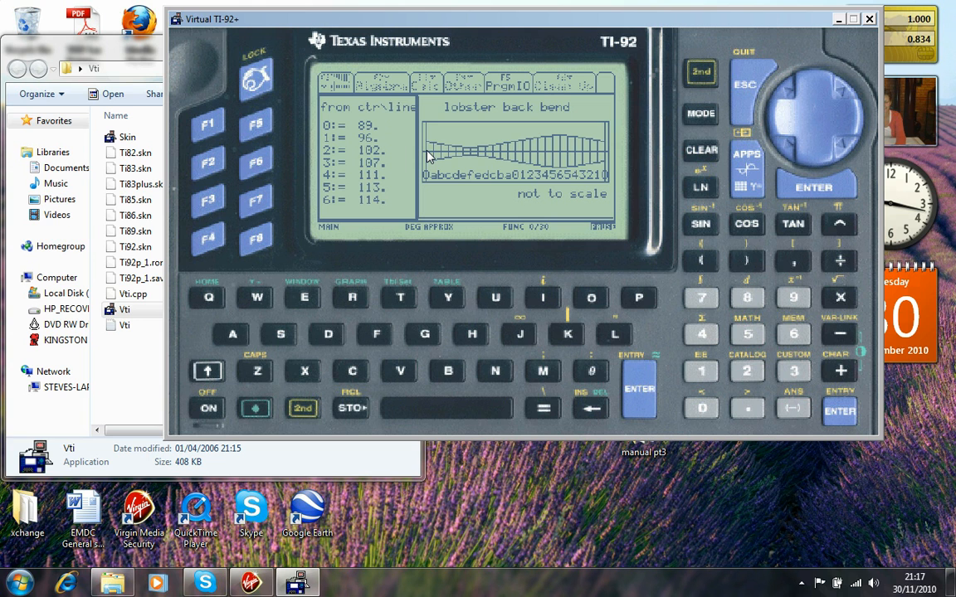
{"action": "mouse_move", "coordinate": [432, 164]}
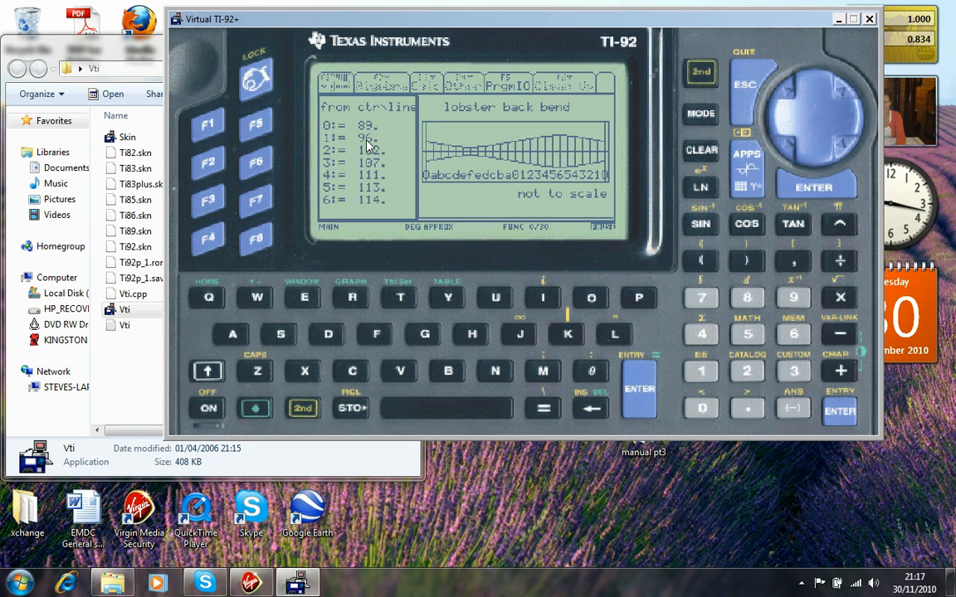
{"action": "mouse_move", "coordinate": [519, 170]}
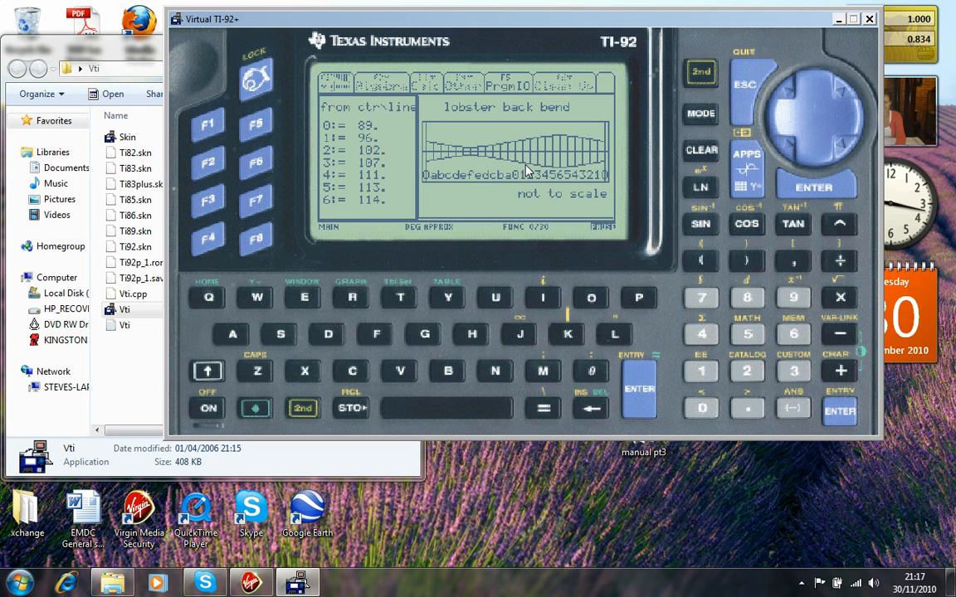
{"action": "mouse_move", "coordinate": [529, 156]}
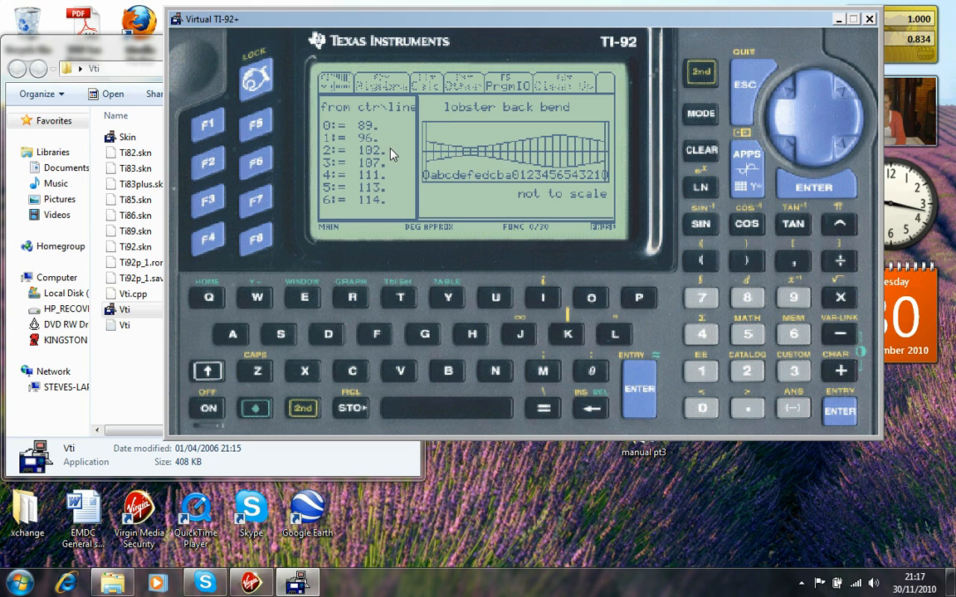
{"action": "mouse_move", "coordinate": [398, 159]}
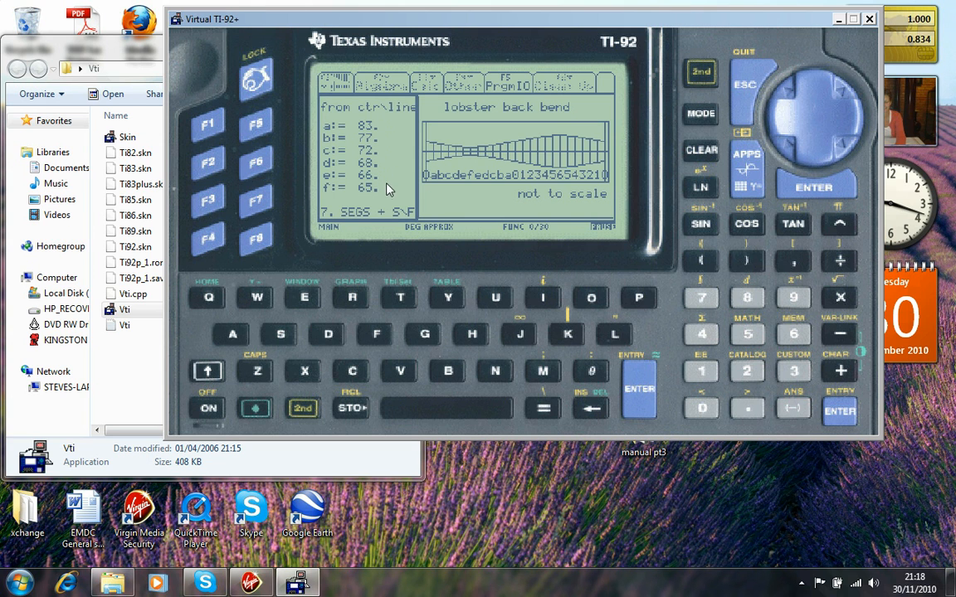
{"action": "mouse_move", "coordinate": [476, 171]}
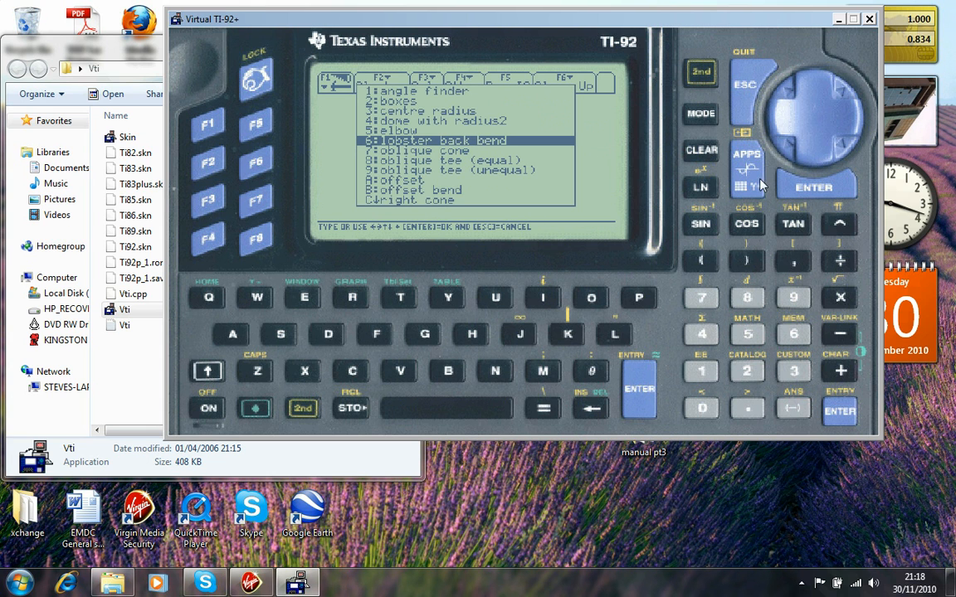
{"action": "mouse_move", "coordinate": [454, 200]}
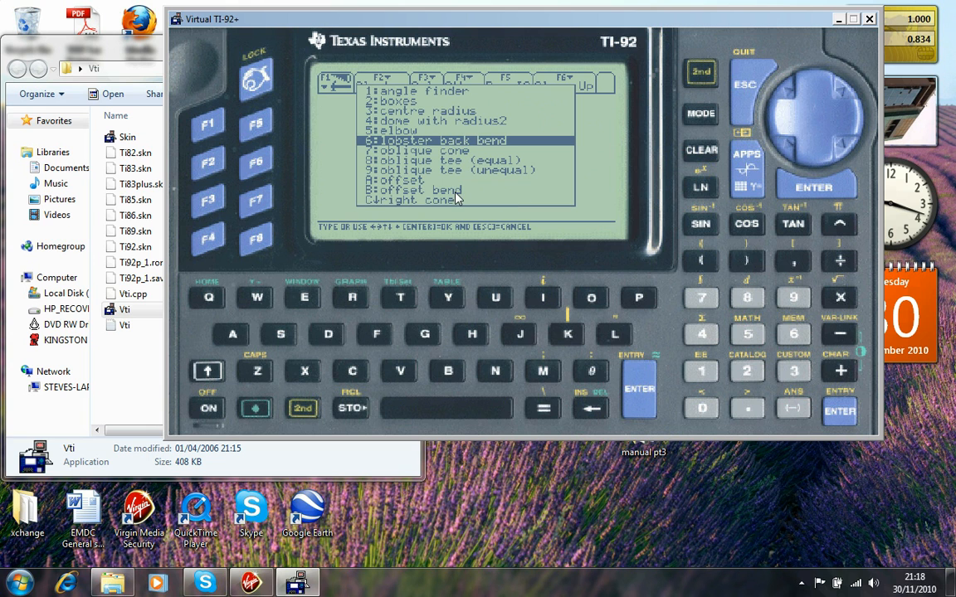
{"action": "mouse_move", "coordinate": [822, 172]}
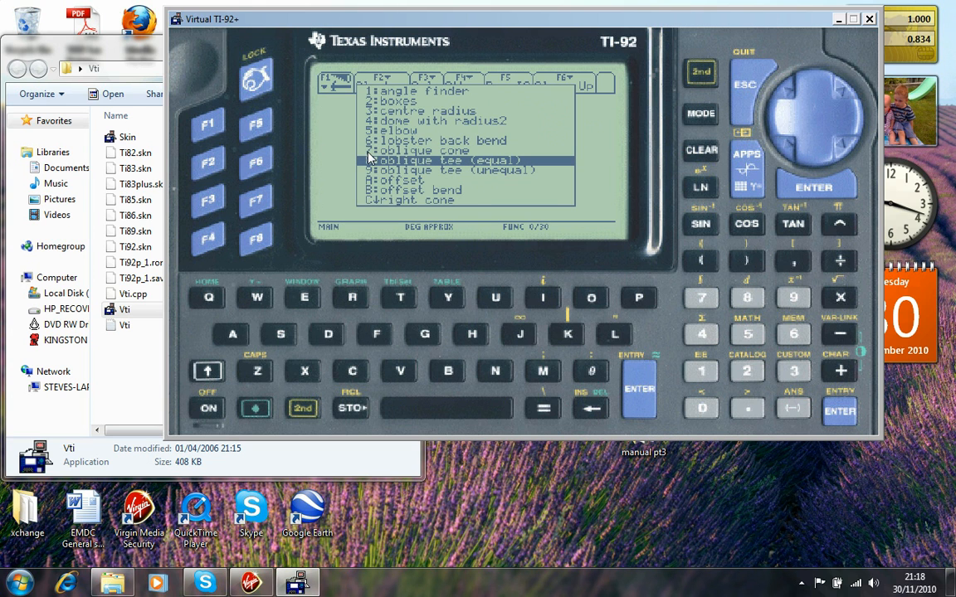
{"action": "mouse_move", "coordinate": [373, 152]}
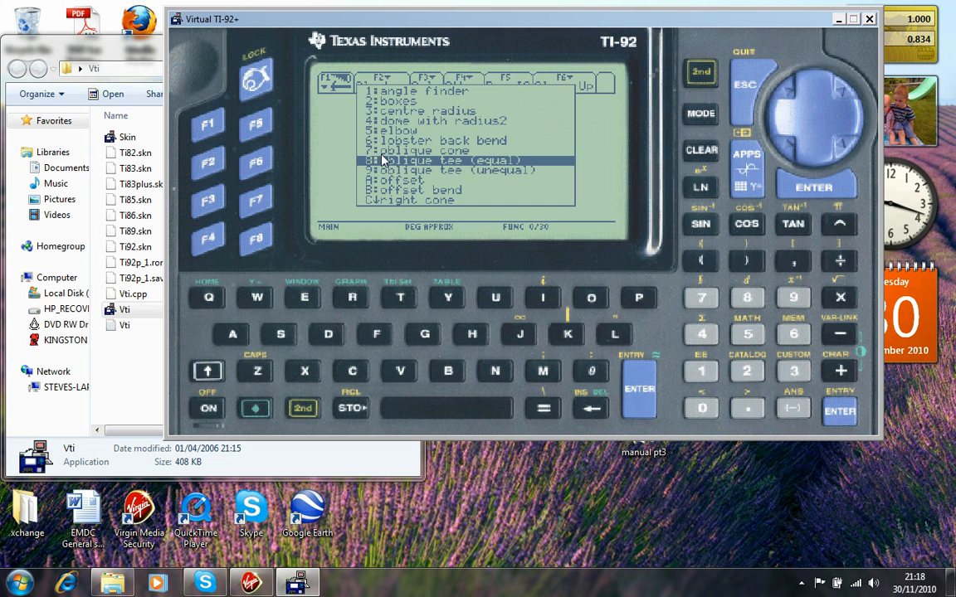
{"action": "mouse_move", "coordinate": [602, 220]}
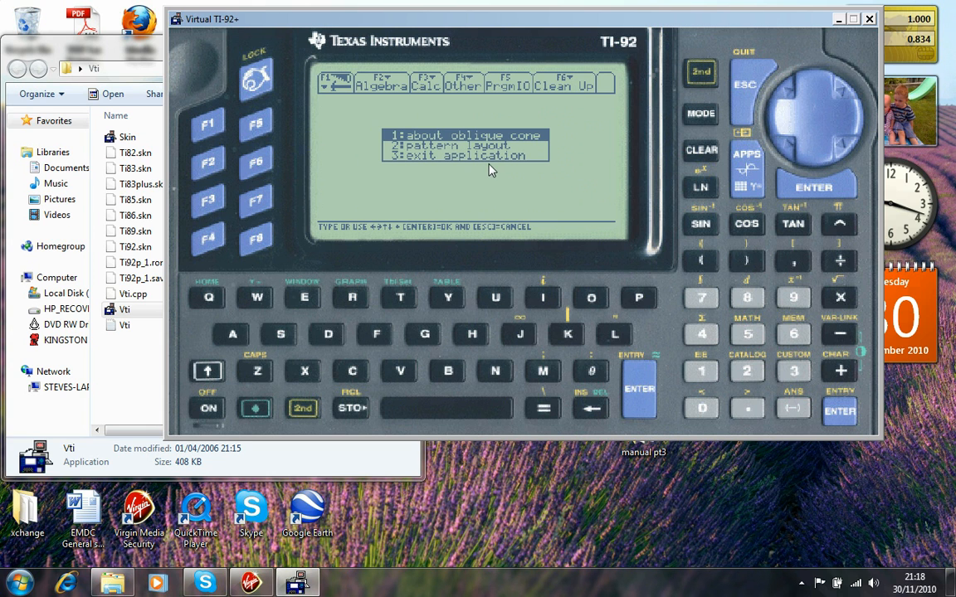
{"action": "mouse_move", "coordinate": [436, 145]}
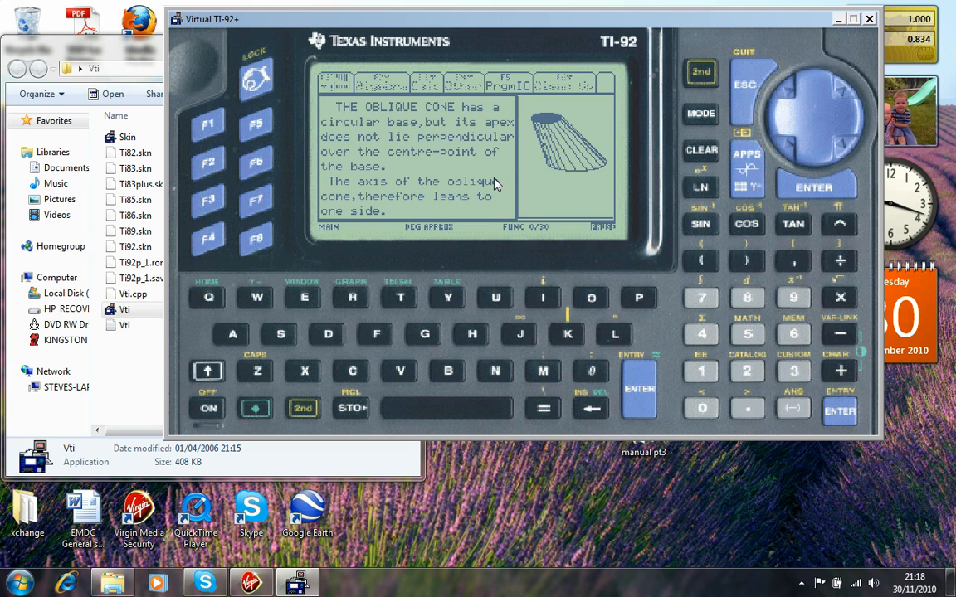
{"action": "mouse_move", "coordinate": [798, 197]}
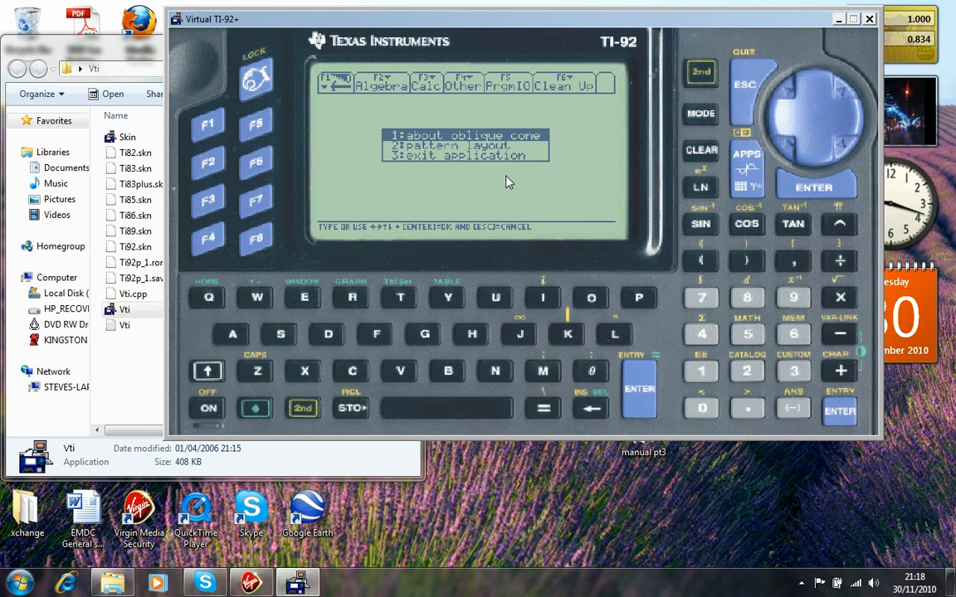
{"action": "mouse_move", "coordinate": [743, 374]}
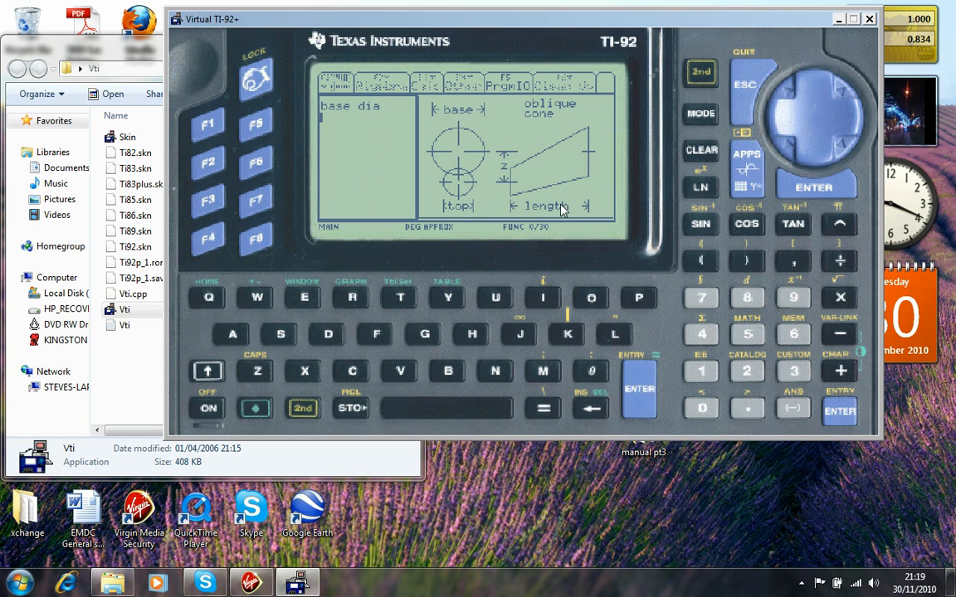
{"action": "mouse_move", "coordinate": [336, 127]}
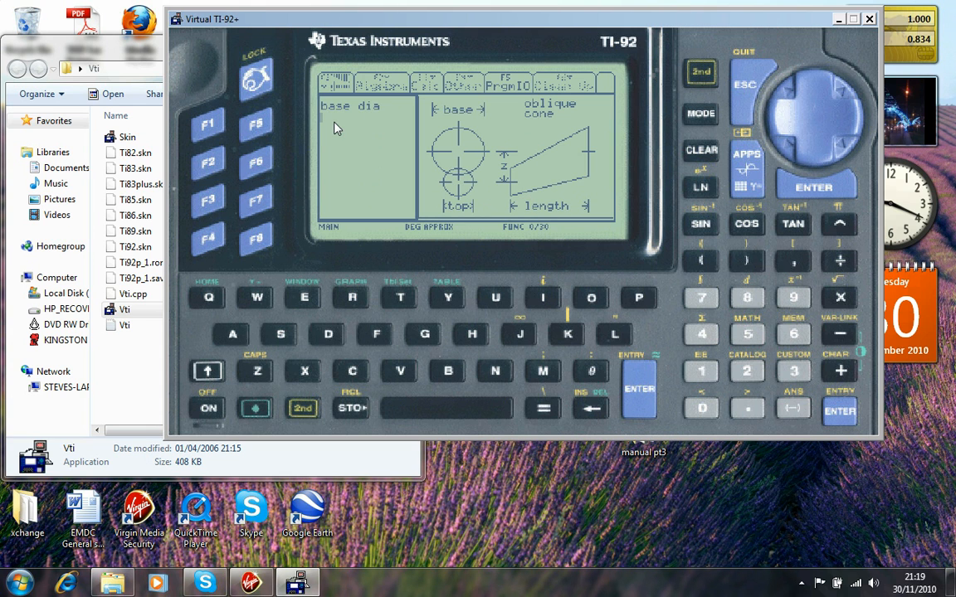
{"action": "mouse_move", "coordinate": [369, 122]}
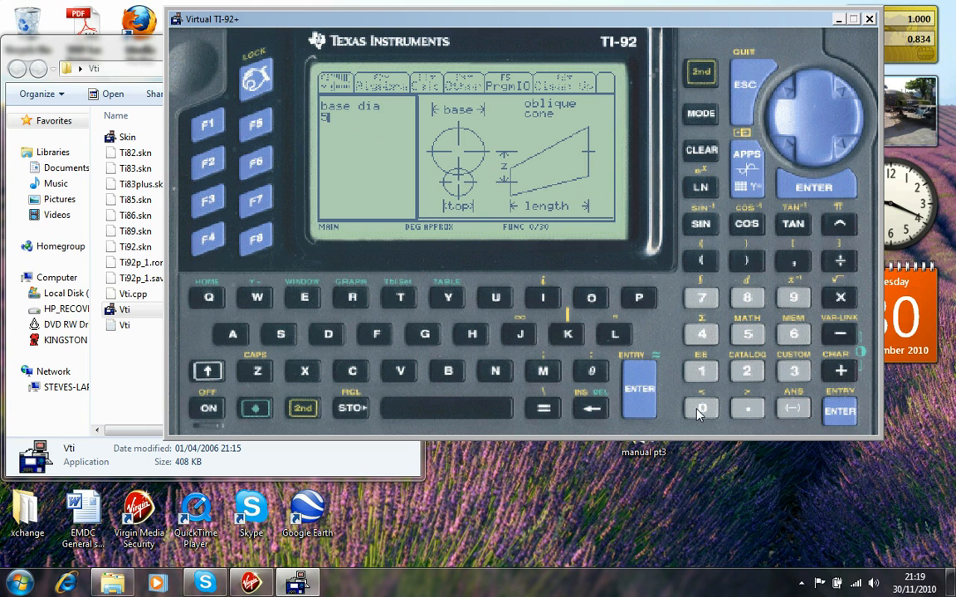
Enter base 500, top 250, length 1000 and dimension z 250, confirming each.
{"action": "left_click", "coordinate": [839, 411]}
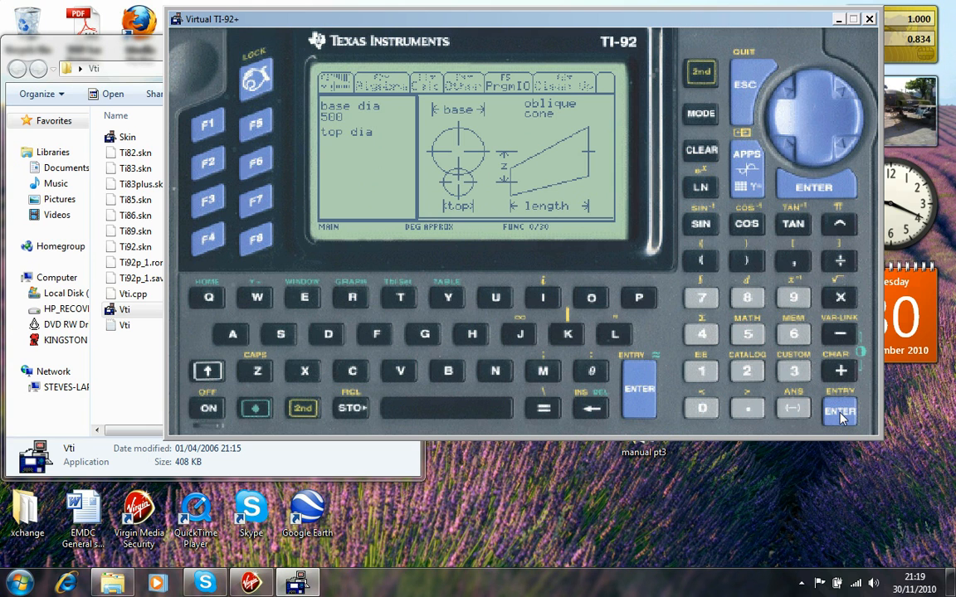
{"action": "mouse_move", "coordinate": [468, 191]}
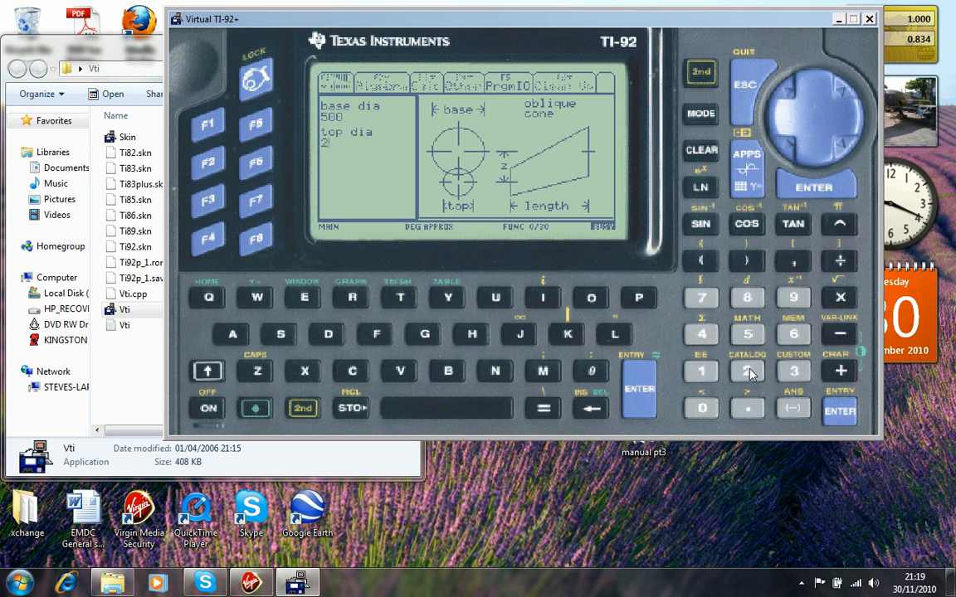
{"action": "left_click", "coordinate": [839, 412]}
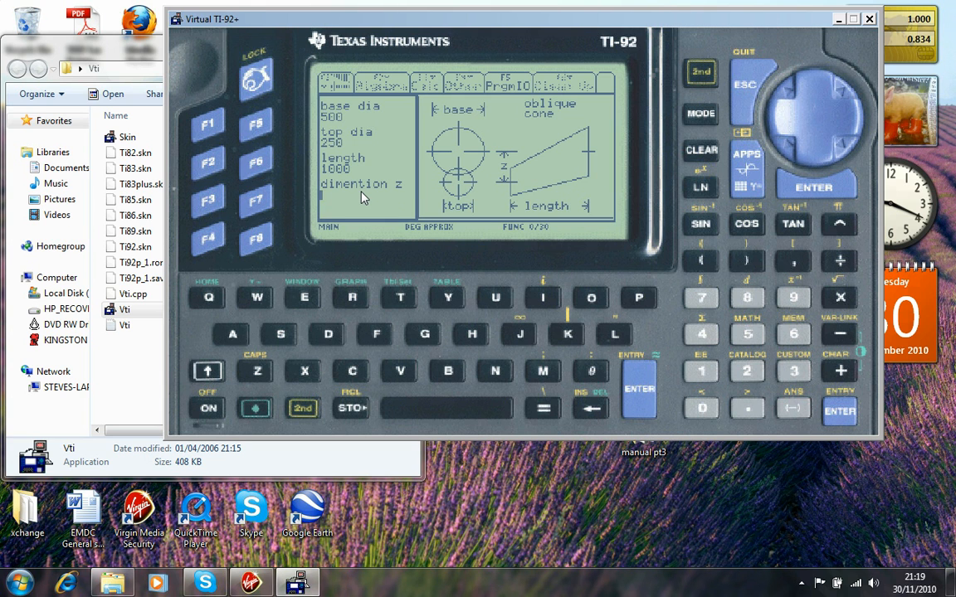
{"action": "mouse_move", "coordinate": [384, 197]}
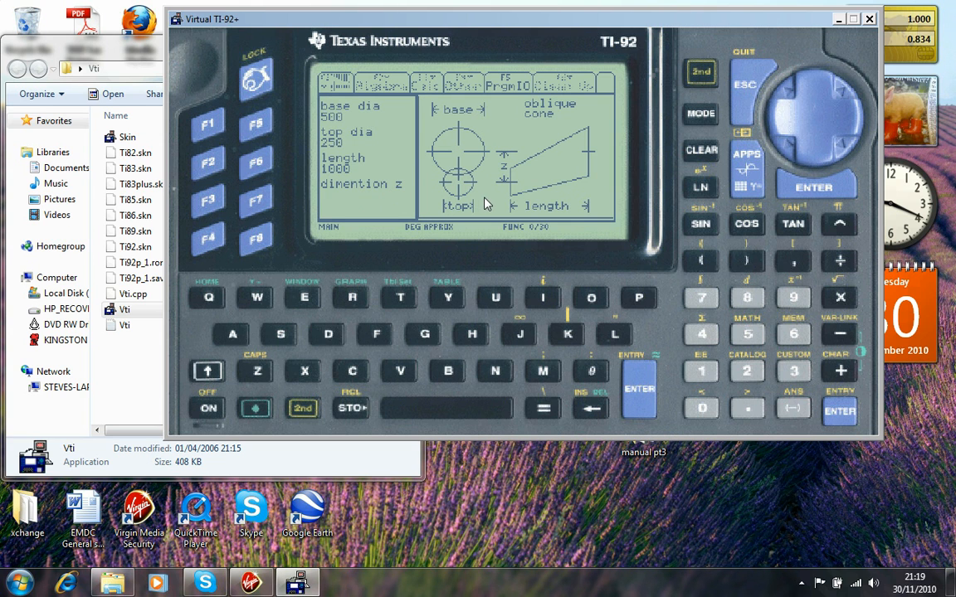
{"action": "mouse_move", "coordinate": [469, 160]}
{"action": "type", "text": "250"}
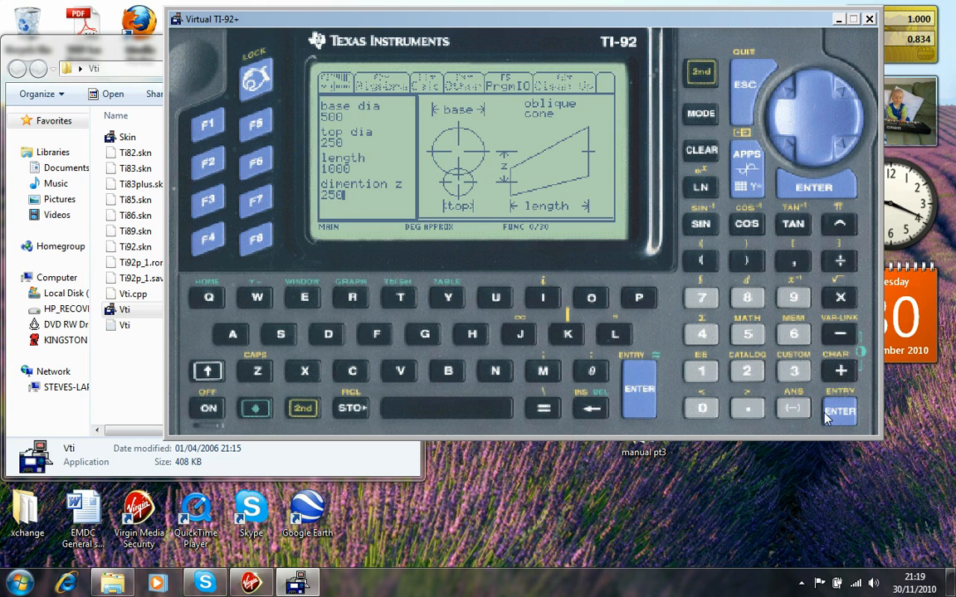
{"action": "left_click", "coordinate": [838, 411]}
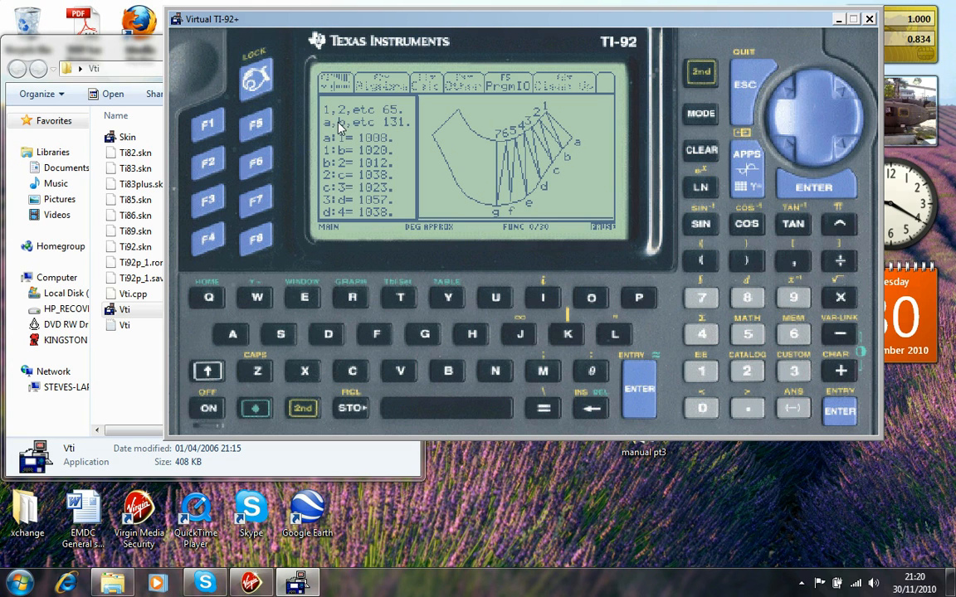
{"action": "mouse_move", "coordinate": [560, 114]}
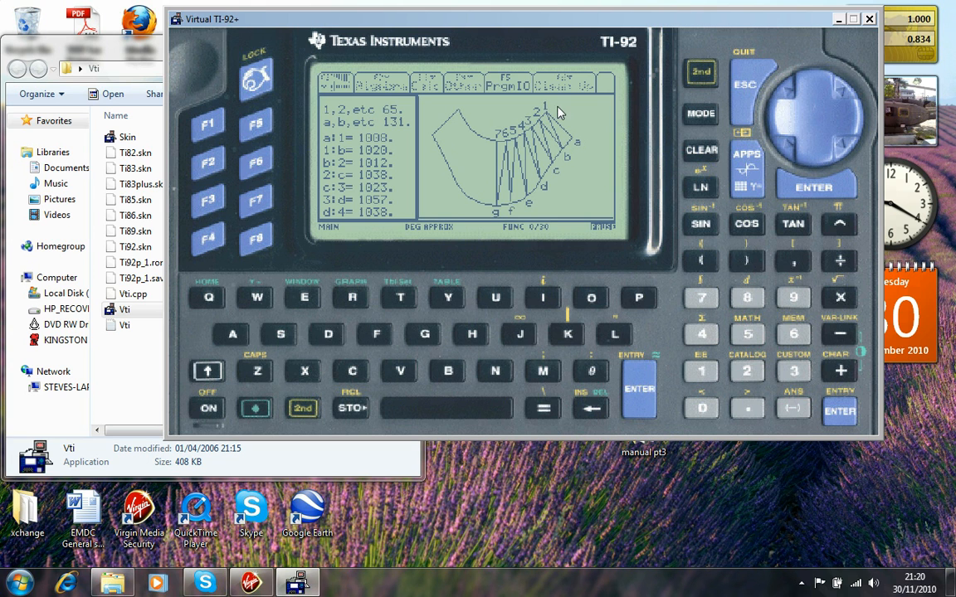
{"action": "mouse_move", "coordinate": [538, 123]}
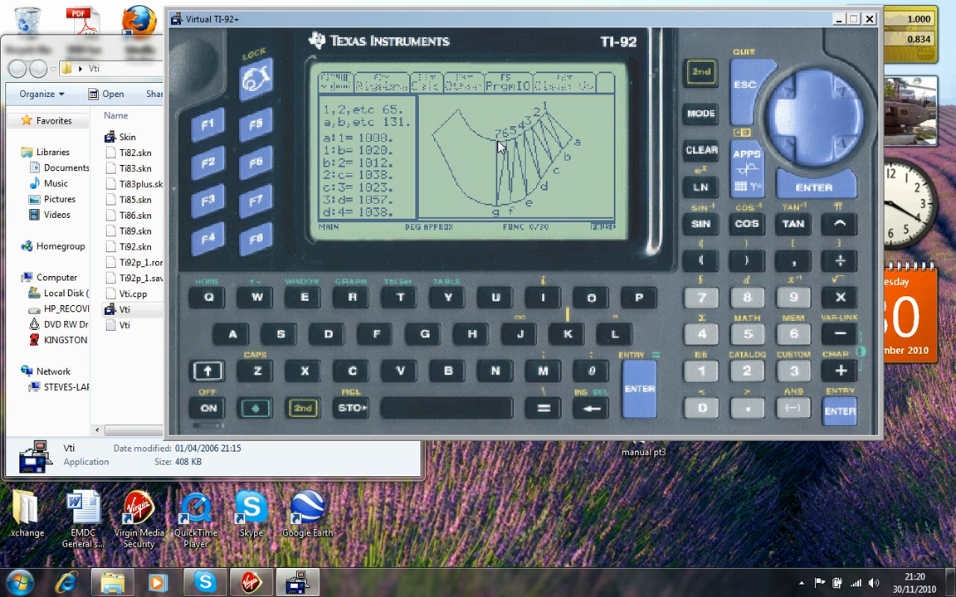
{"action": "mouse_move", "coordinate": [384, 133]}
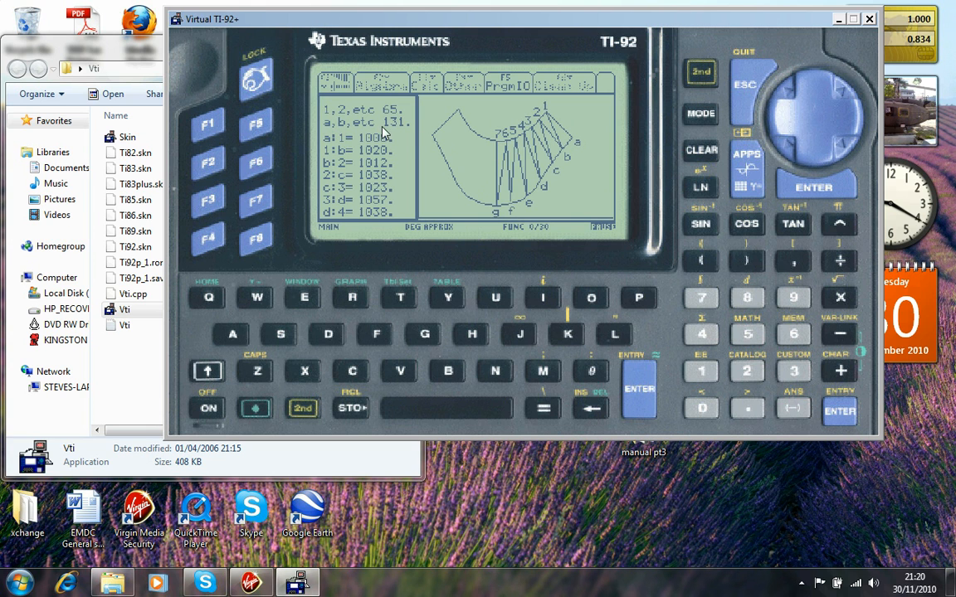
{"action": "mouse_move", "coordinate": [571, 147]}
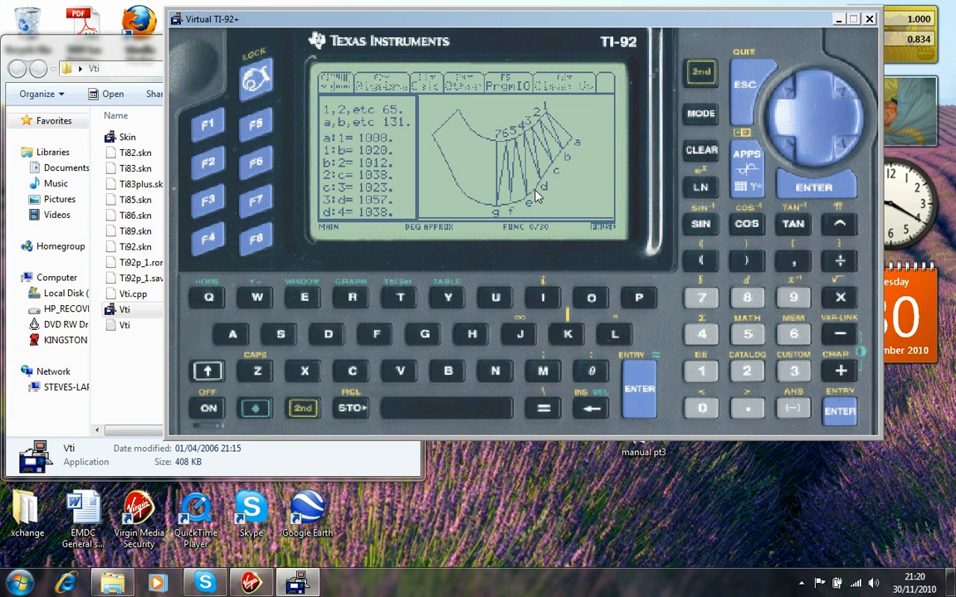
{"action": "mouse_move", "coordinate": [575, 178]}
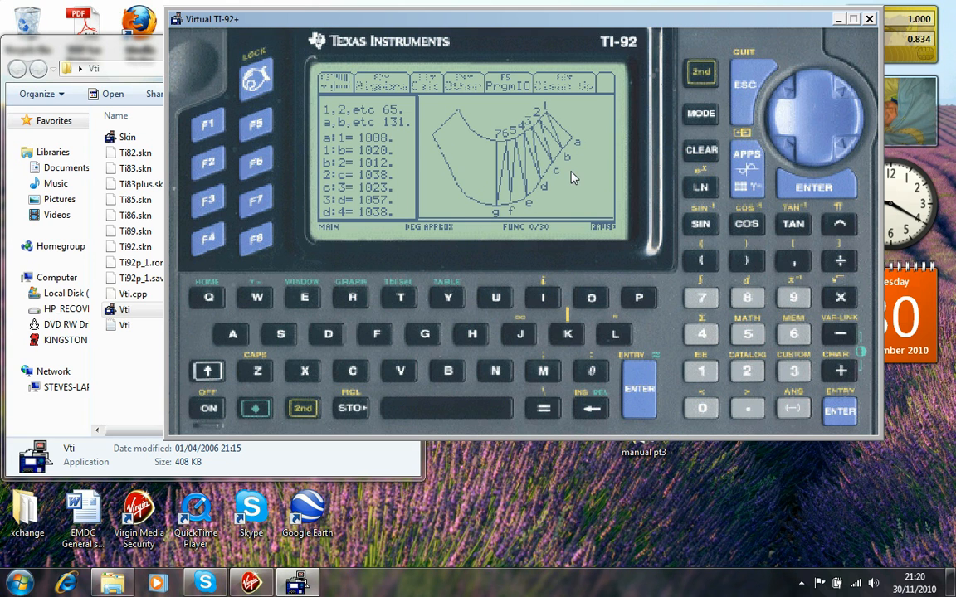
{"action": "mouse_move", "coordinate": [576, 141]}
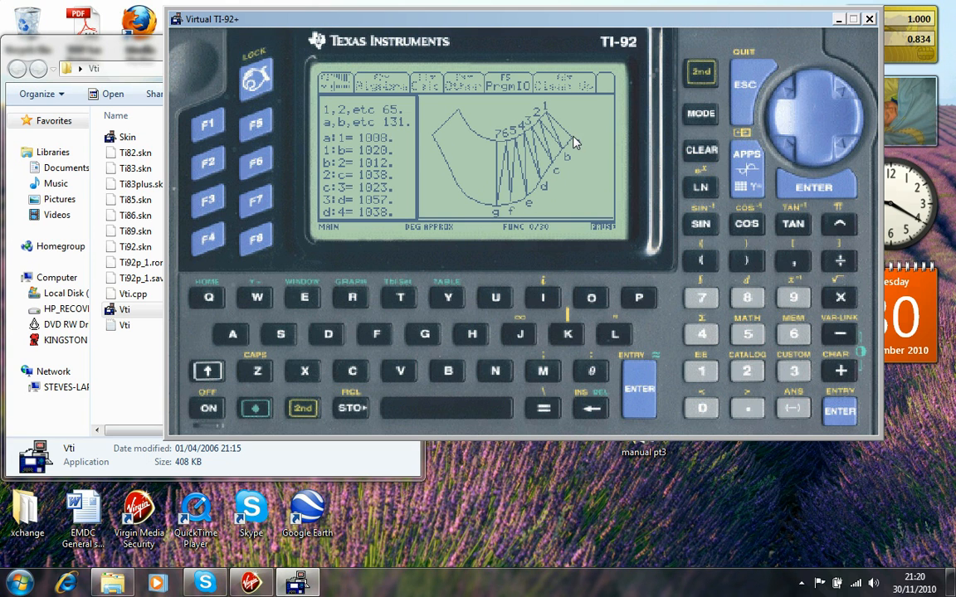
{"action": "mouse_move", "coordinate": [552, 174]}
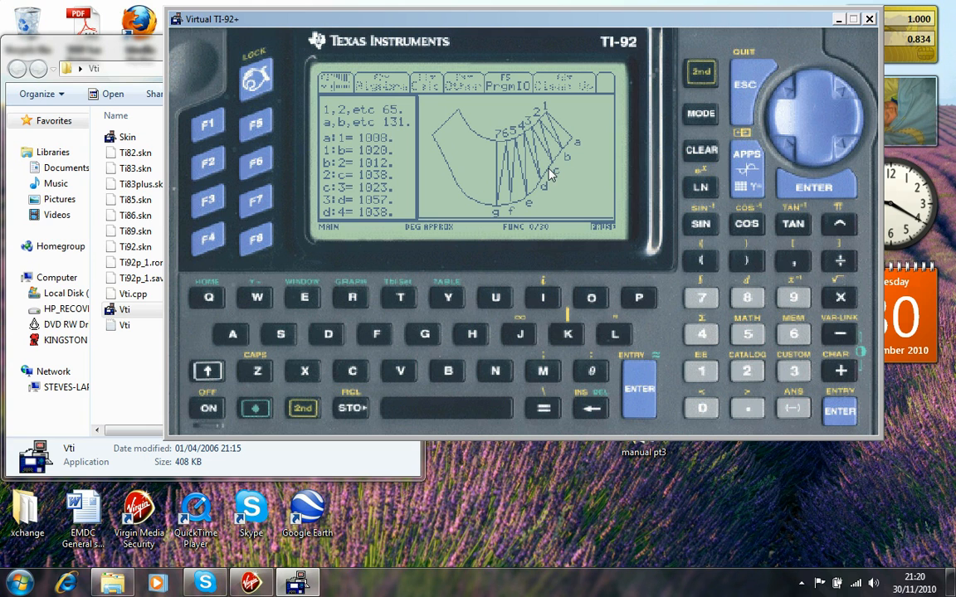
{"action": "mouse_move", "coordinate": [340, 149]}
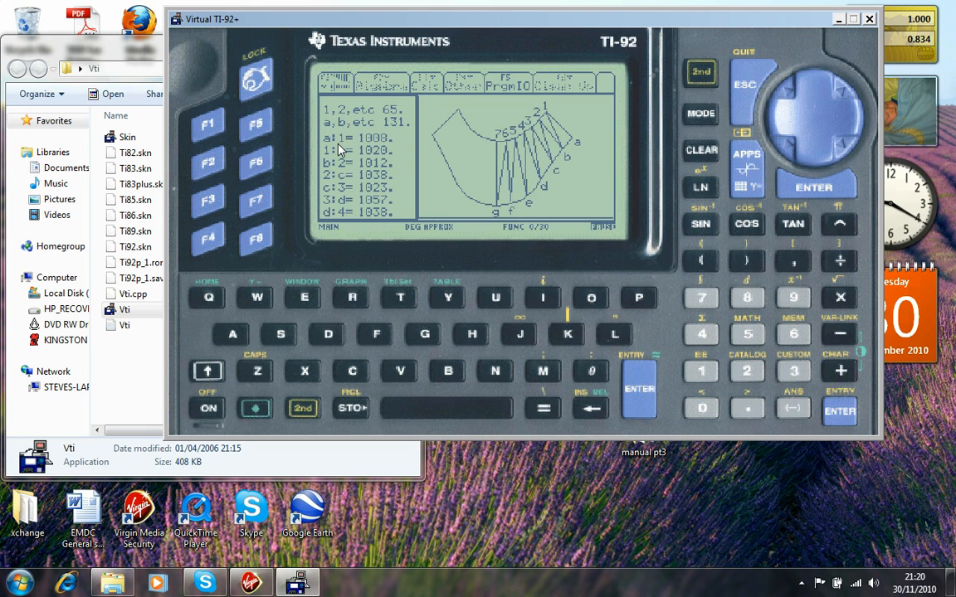
{"action": "mouse_move", "coordinate": [485, 143]}
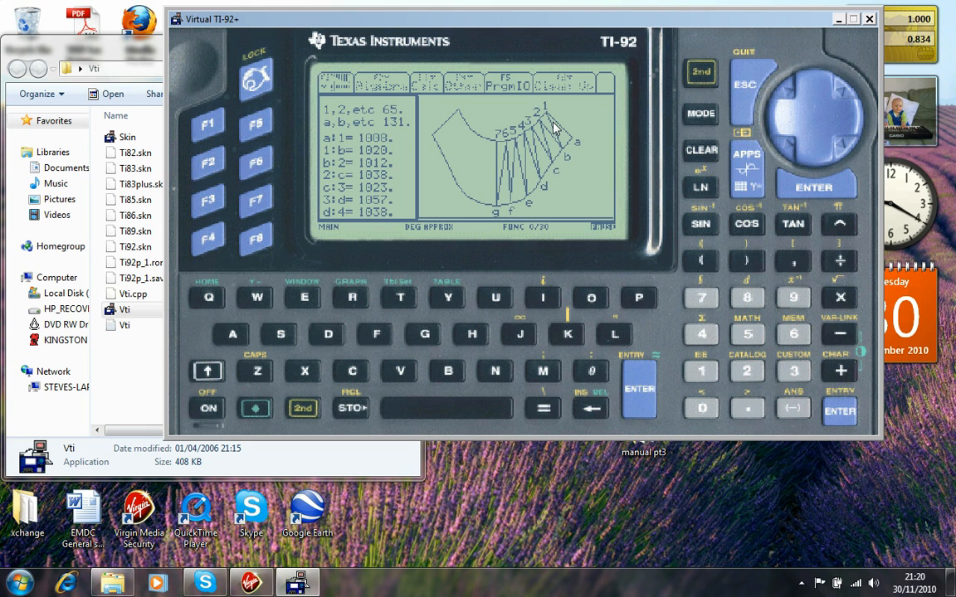
{"action": "mouse_move", "coordinate": [572, 162]}
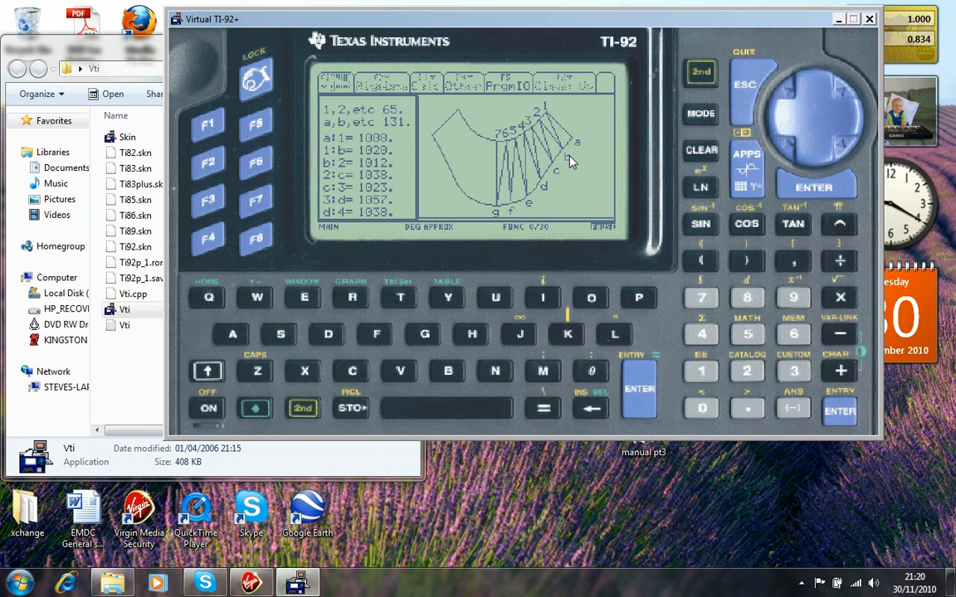
{"action": "mouse_move", "coordinate": [567, 156]}
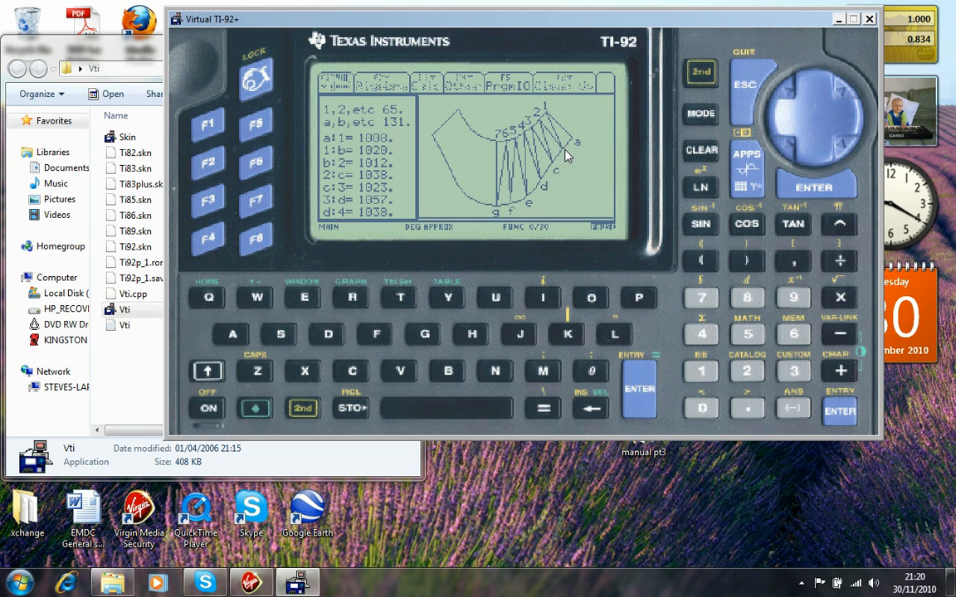
{"action": "mouse_move", "coordinate": [552, 133]}
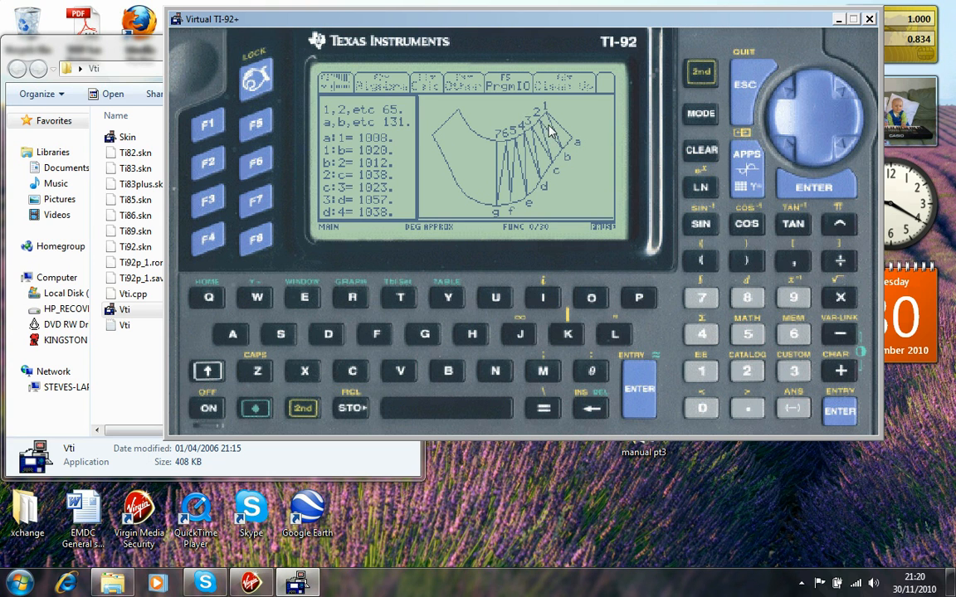
{"action": "mouse_move", "coordinate": [544, 126]}
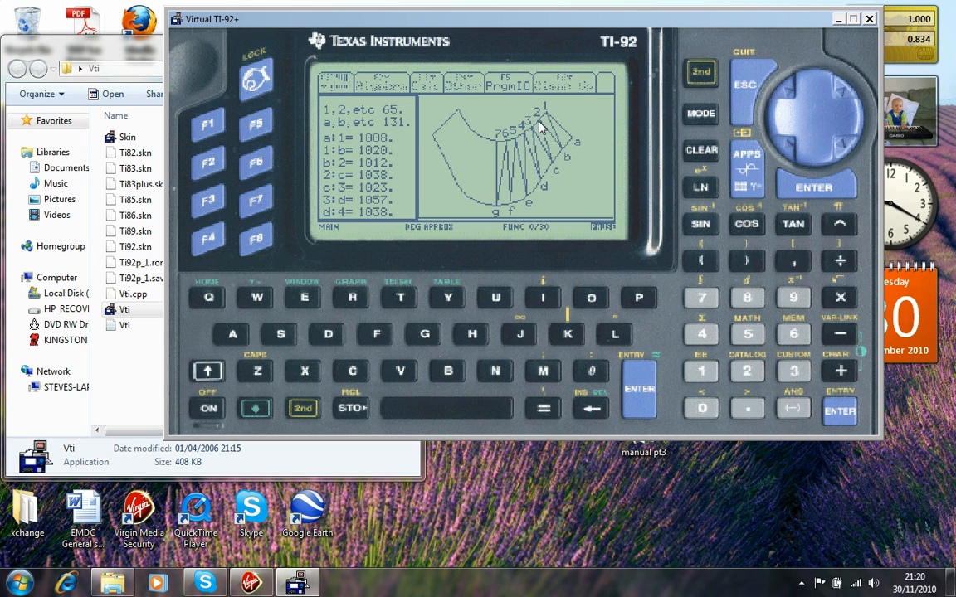
{"action": "mouse_move", "coordinate": [546, 186]}
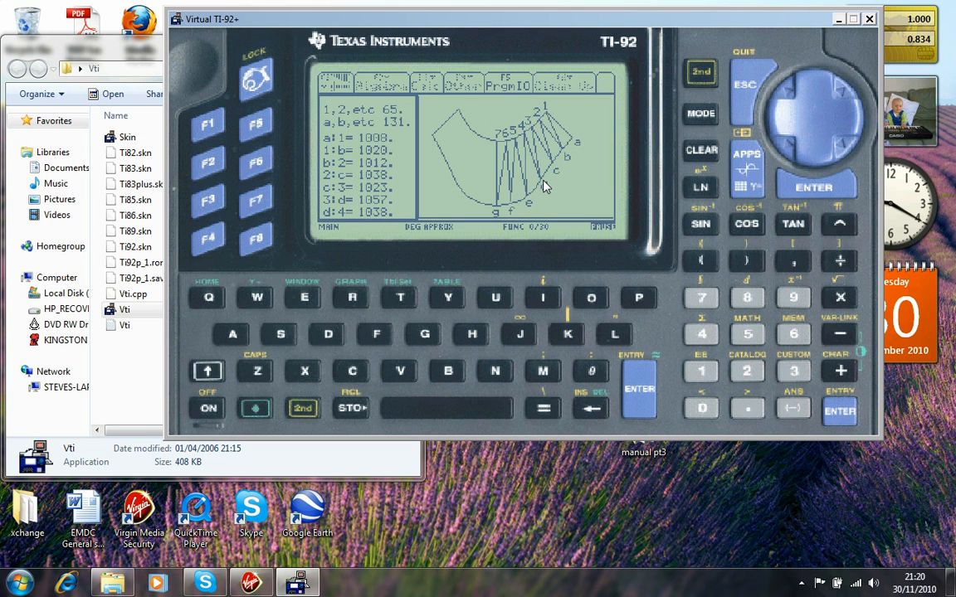
{"action": "mouse_move", "coordinate": [530, 191]}
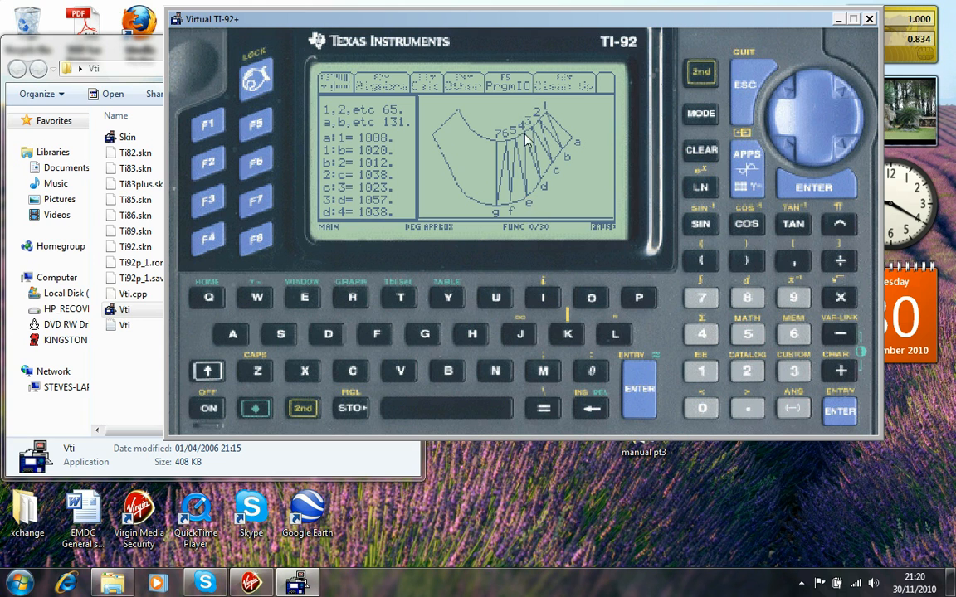
{"action": "mouse_move", "coordinate": [508, 210]}
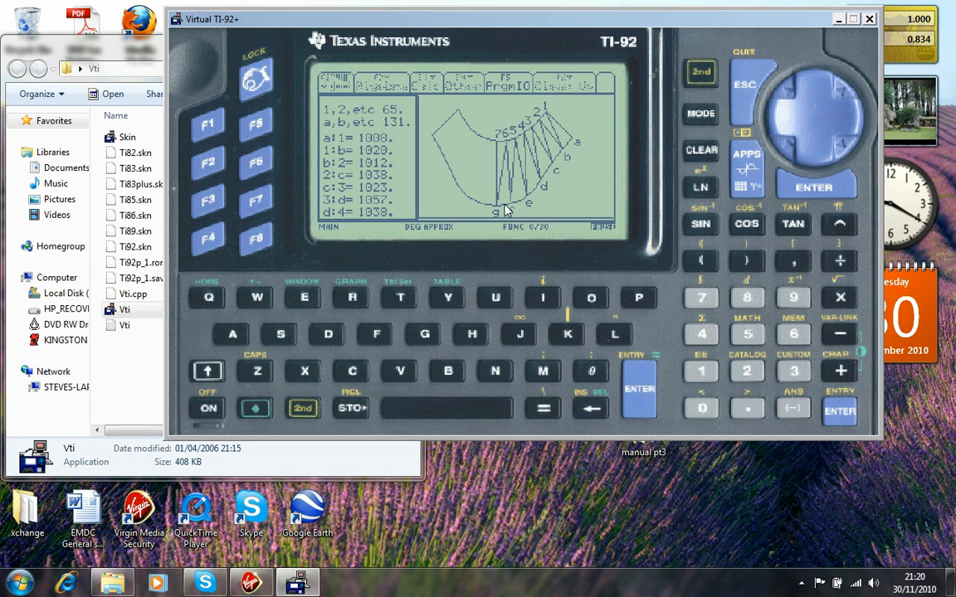
{"action": "mouse_move", "coordinate": [507, 148]}
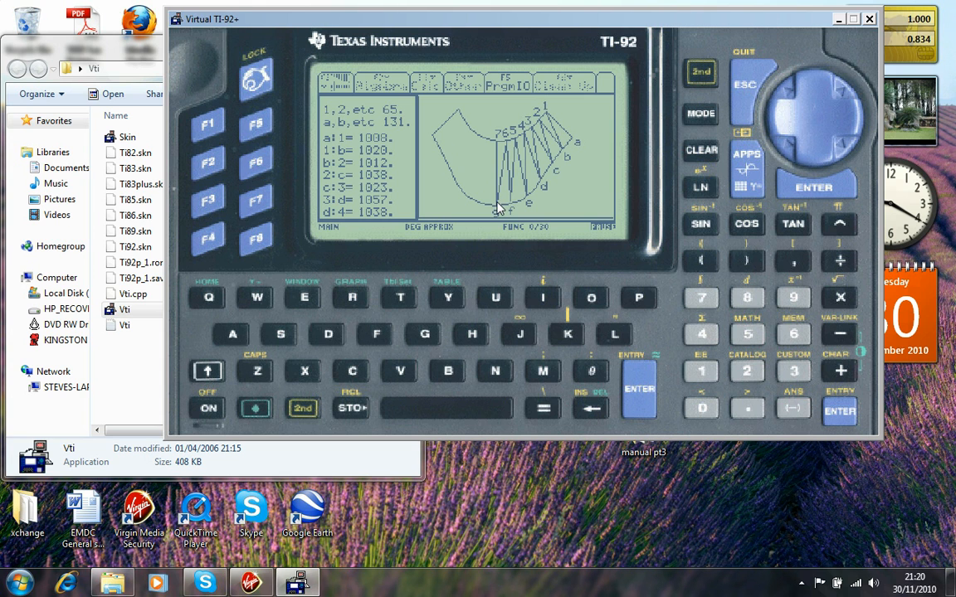
{"action": "mouse_move", "coordinate": [394, 225]}
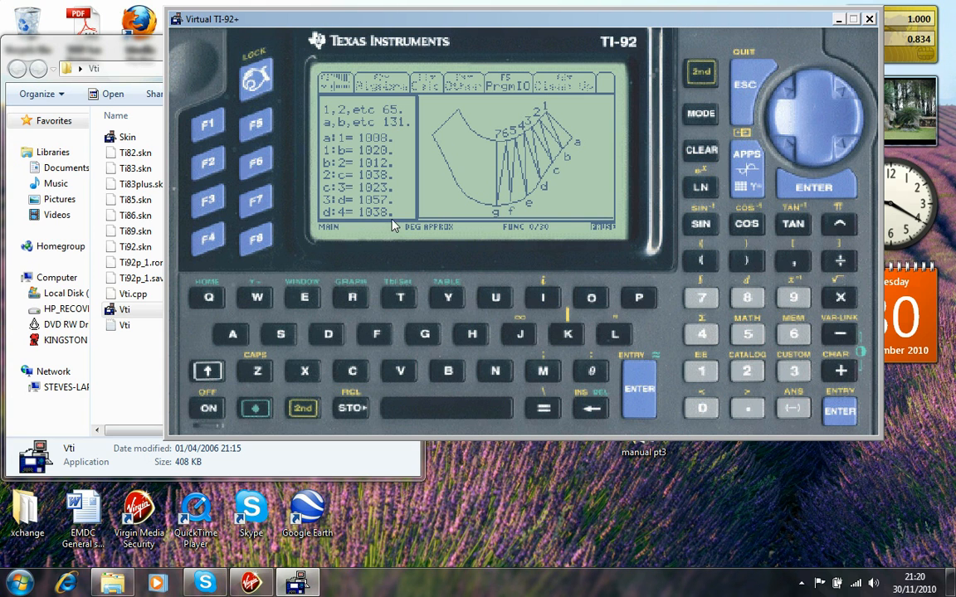
Page to triangulation lengths e through g and the half pattern template note.
{"action": "left_click", "coordinate": [816, 186]}
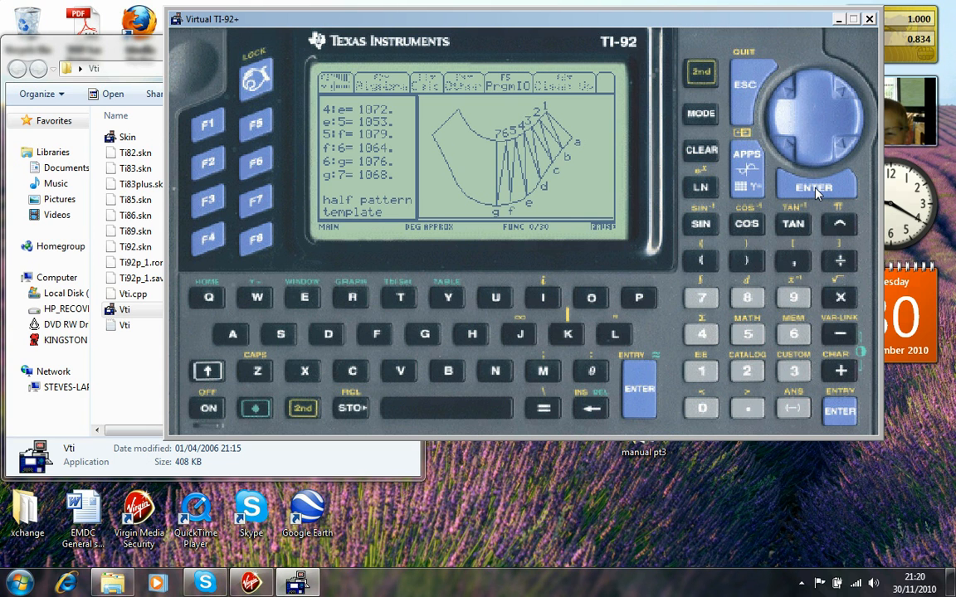
{"action": "mouse_move", "coordinate": [570, 166]}
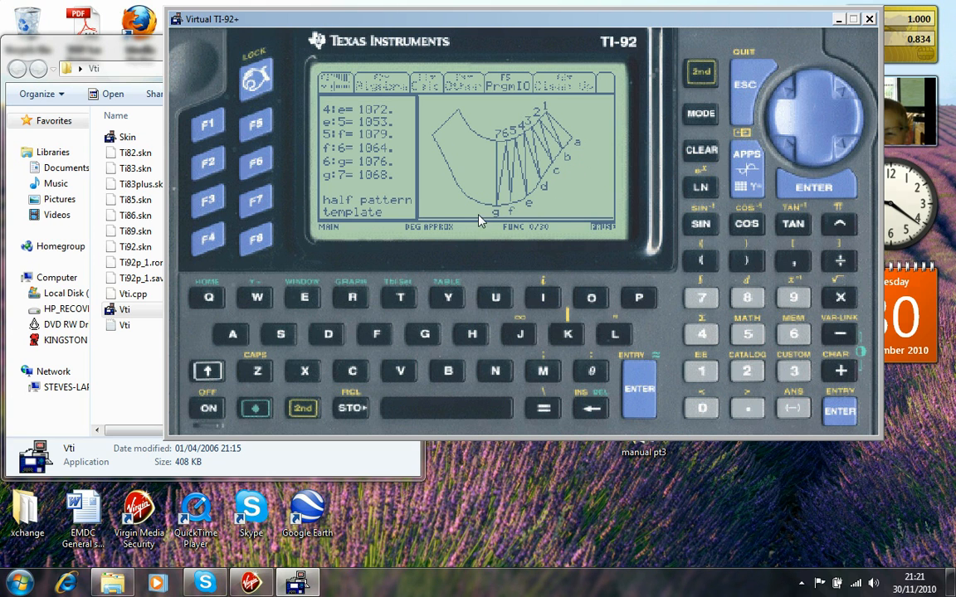
{"action": "mouse_move", "coordinate": [477, 220]}
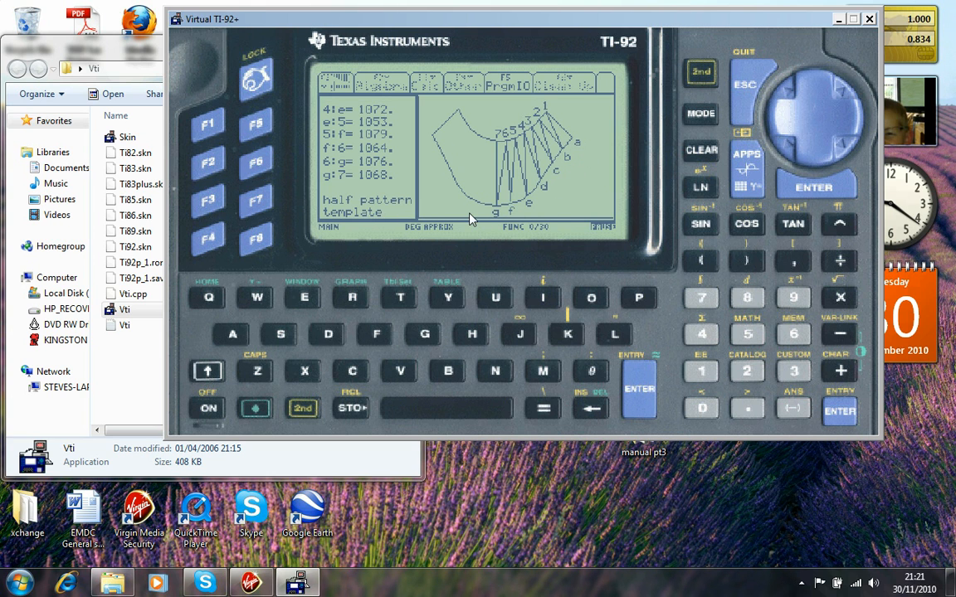